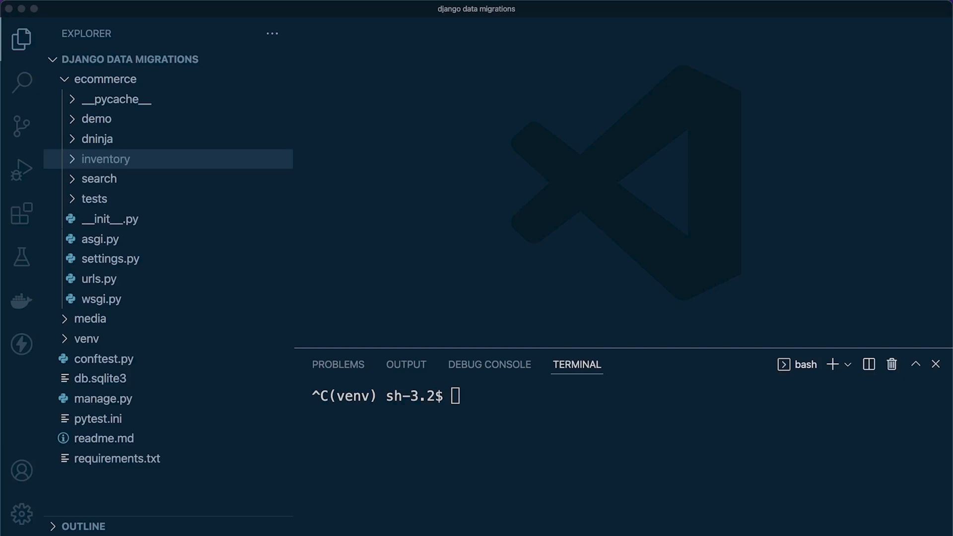
mouse_move(637, 233)
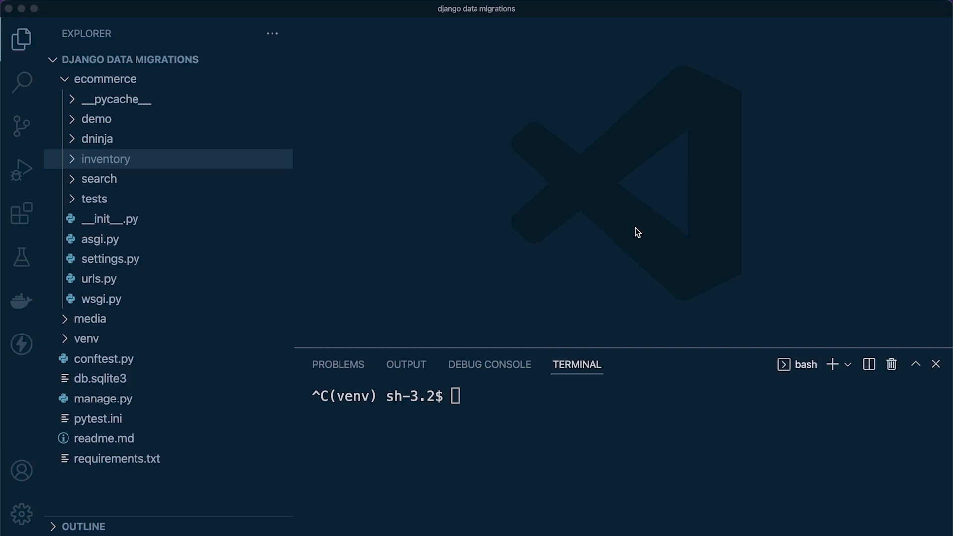
mouse_move(395, 227)
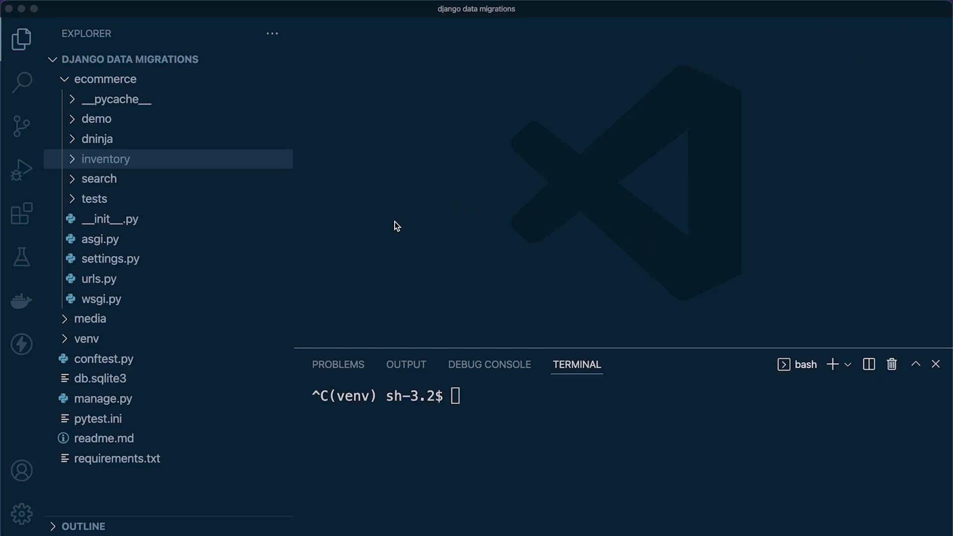
mouse_move(92, 193)
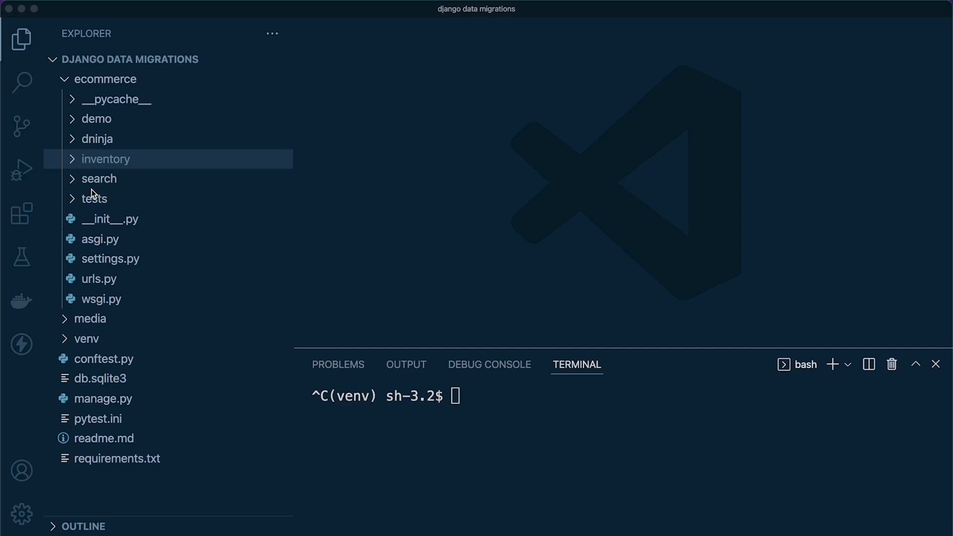
mouse_move(74, 151)
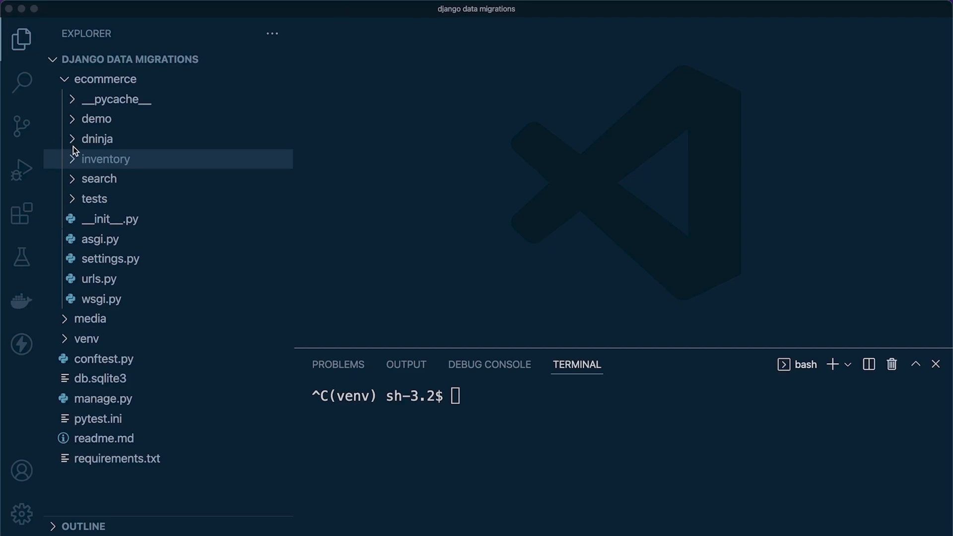
Open the inventory app's models.py showing the Product model.
click(105, 159)
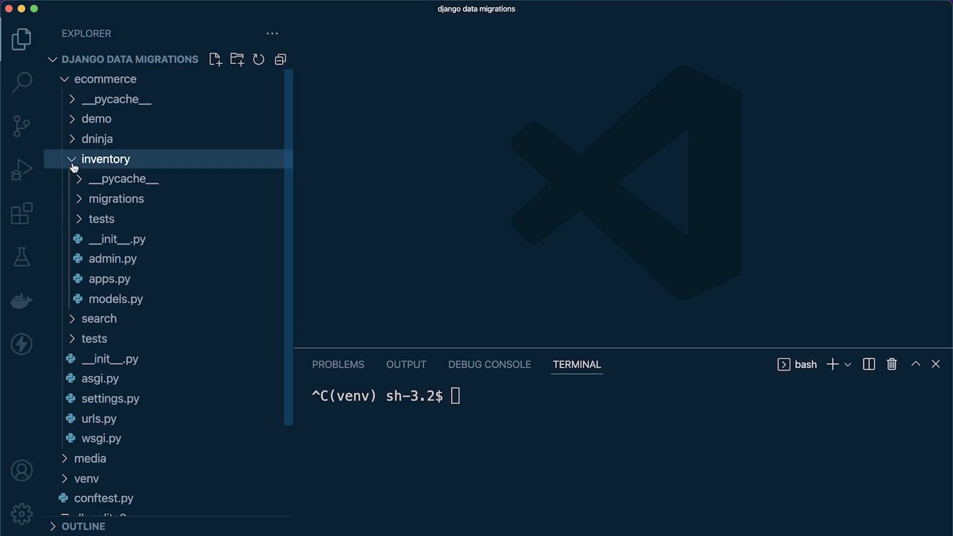
click(116, 299)
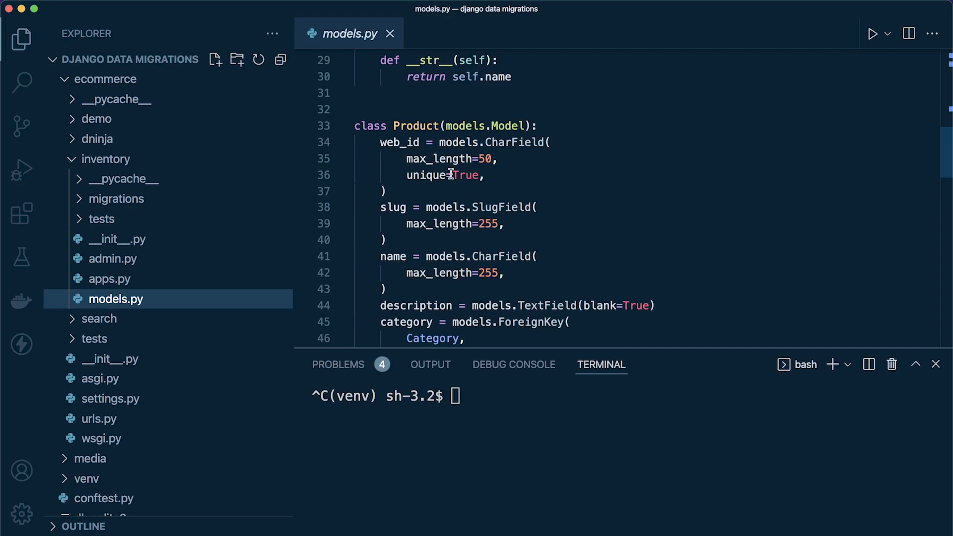
mouse_move(455, 246)
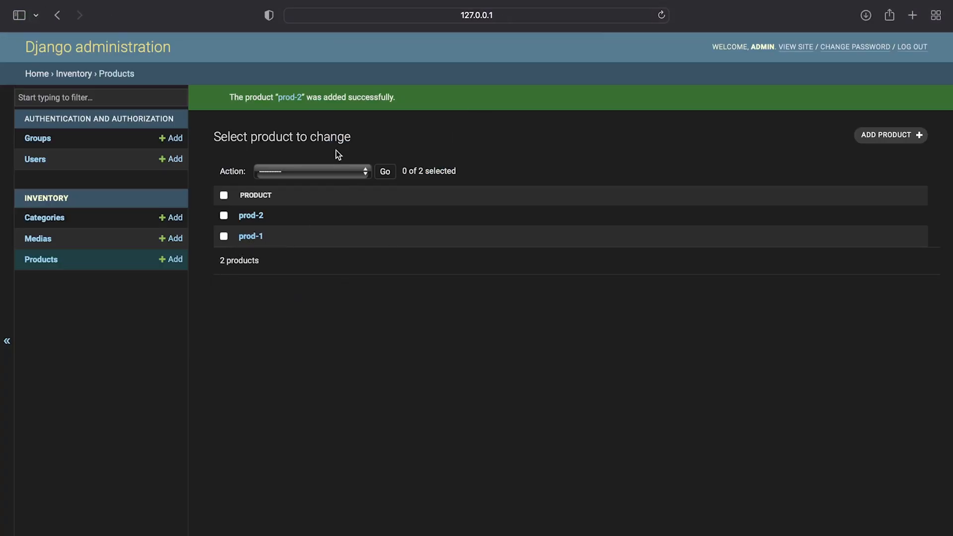
mouse_move(255, 247)
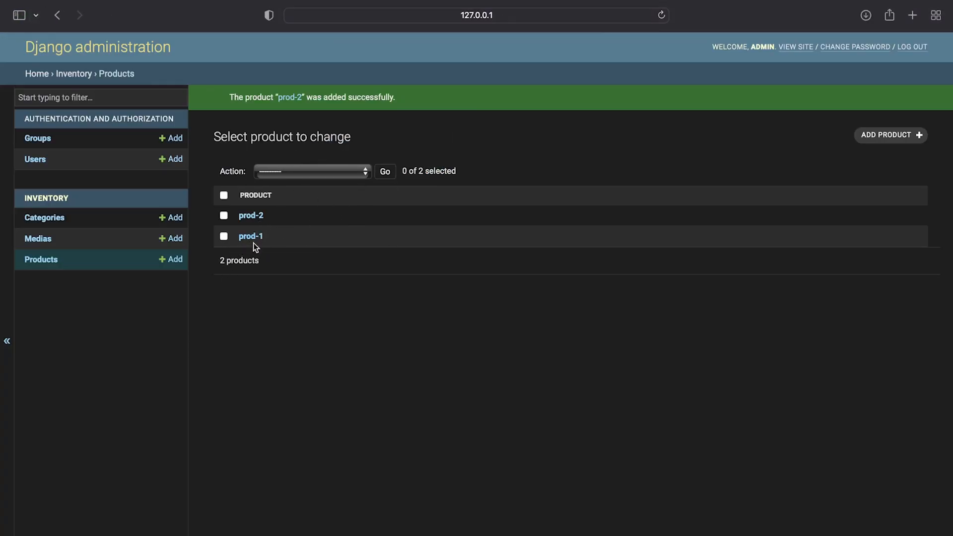
mouse_move(246, 230)
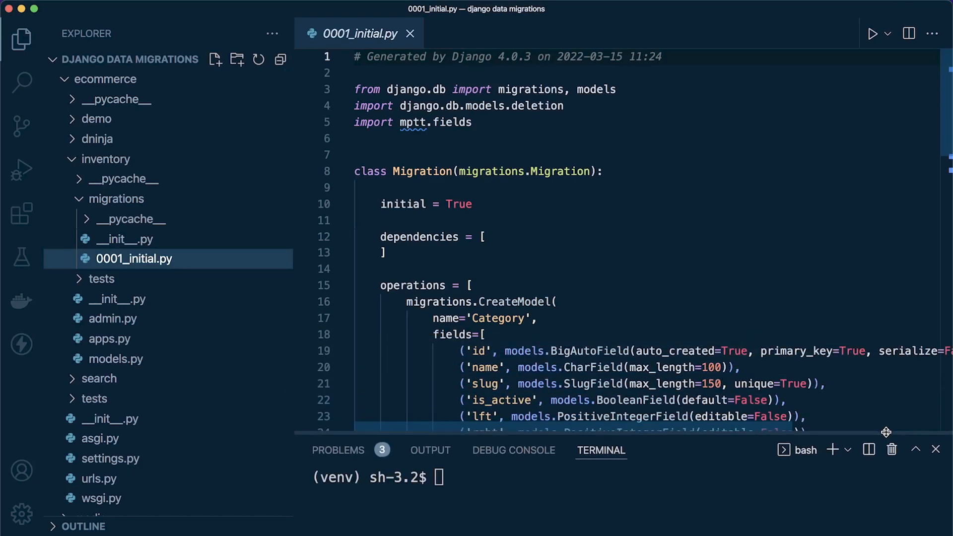
Scroll through 0001_initial.py to review the Category CreateModel fields.
scroll(down, 3)
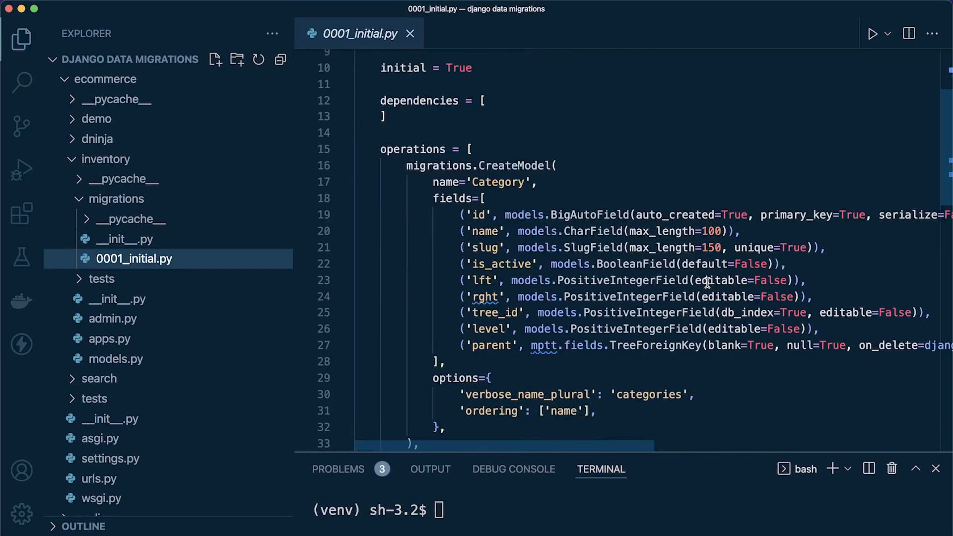
scroll(down, 3)
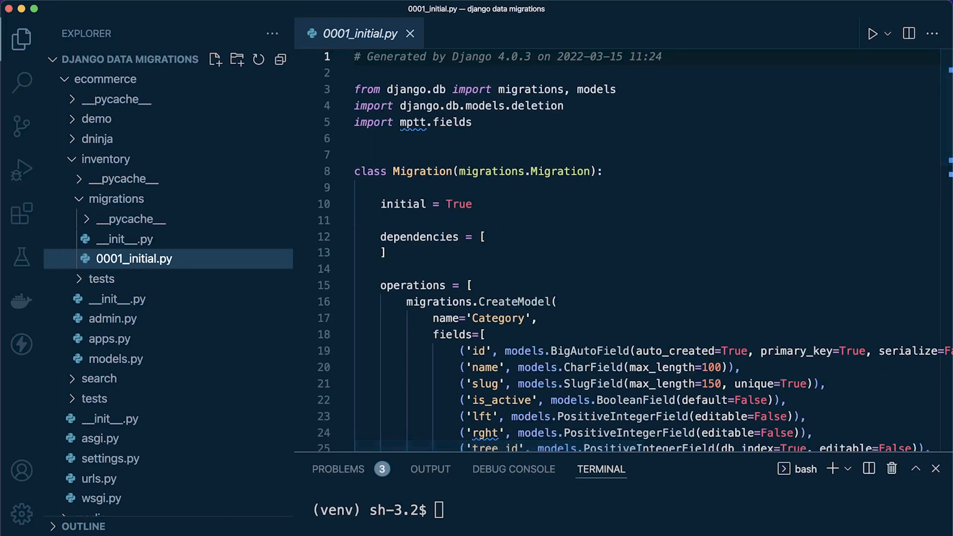
Run python3 manage.py makemigrations inventory --empty -n inventory_name_capitalize in the terminal.
text(python3 manage.py)
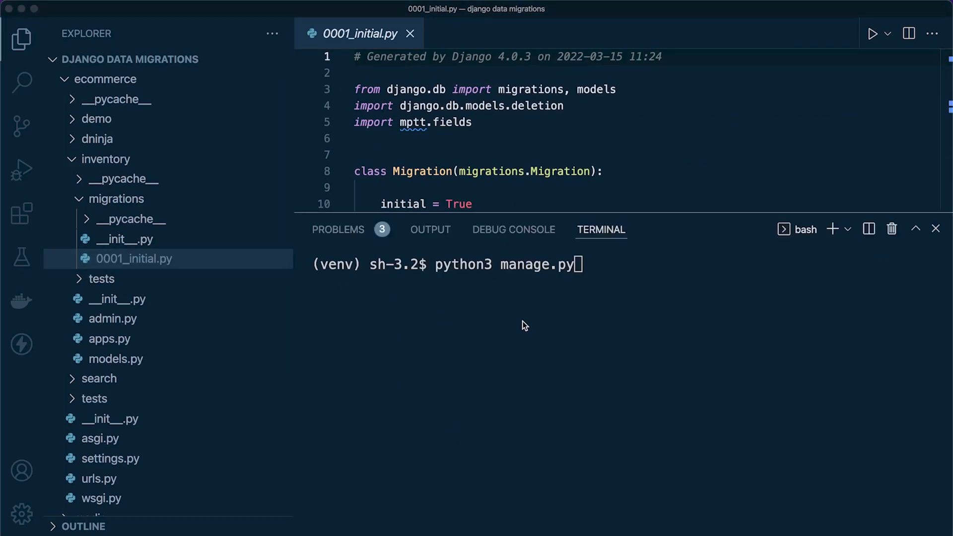
mouse_move(652, 278)
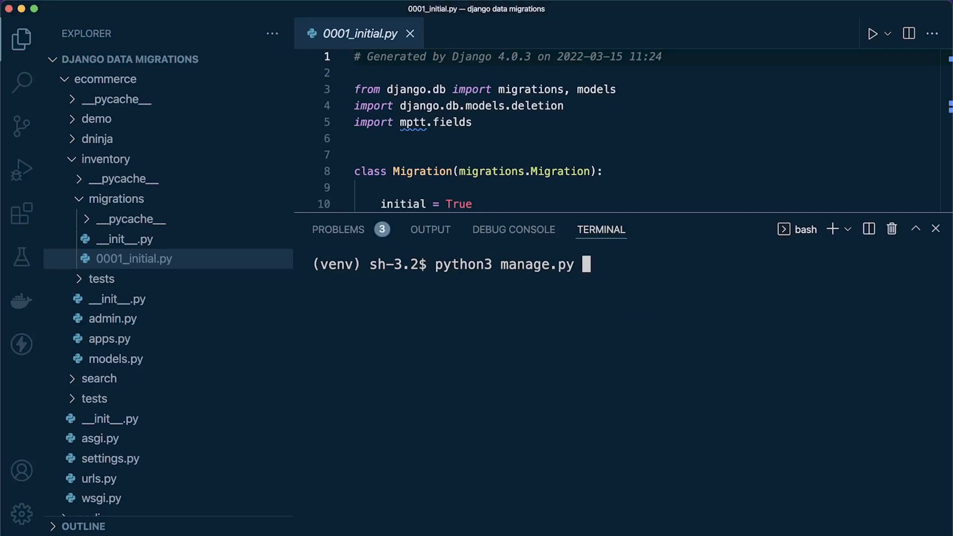
text(mak)
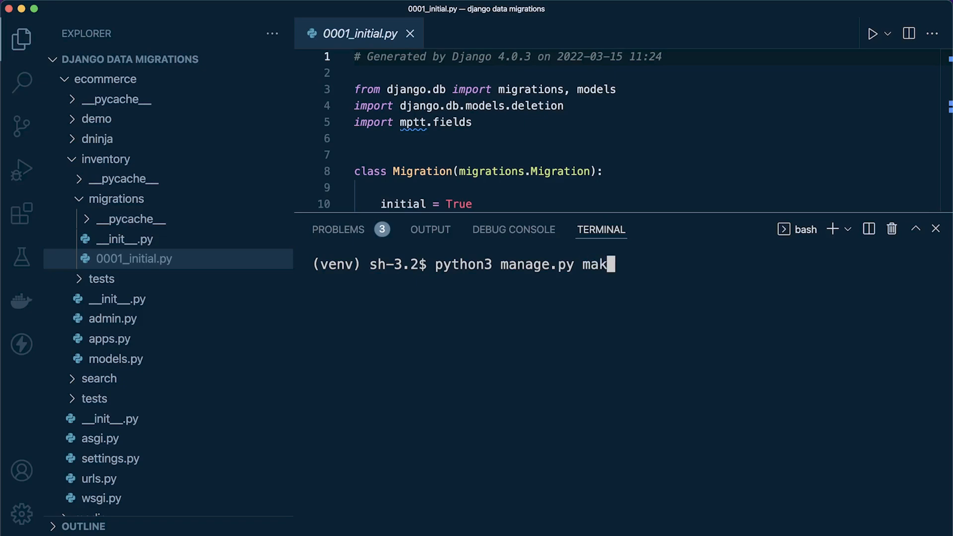
text(emigr)
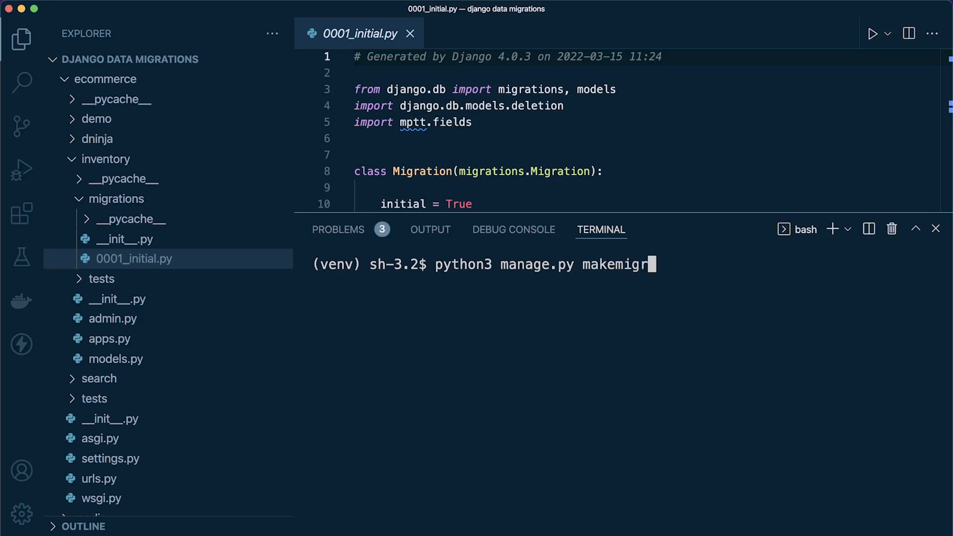
text(ations)
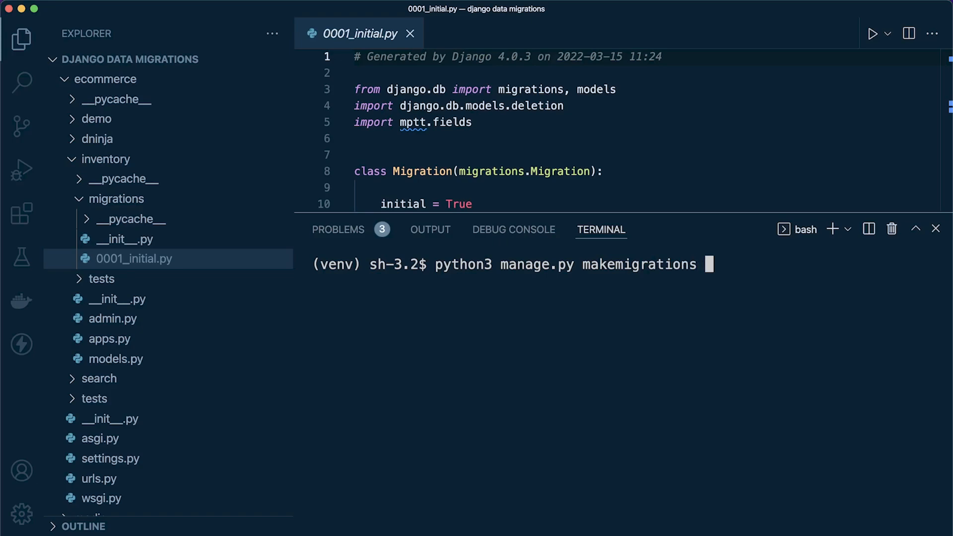
mouse_move(513, 229)
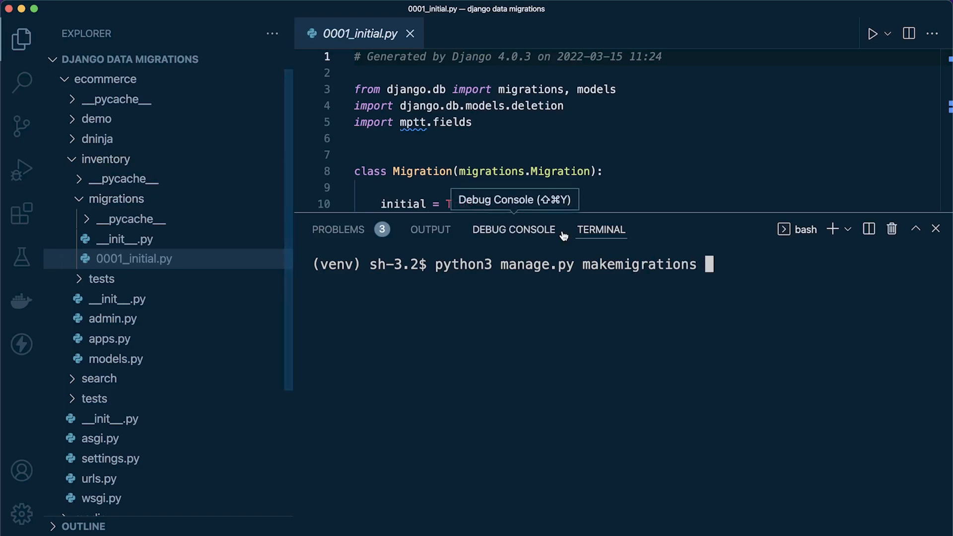
text(inventory)
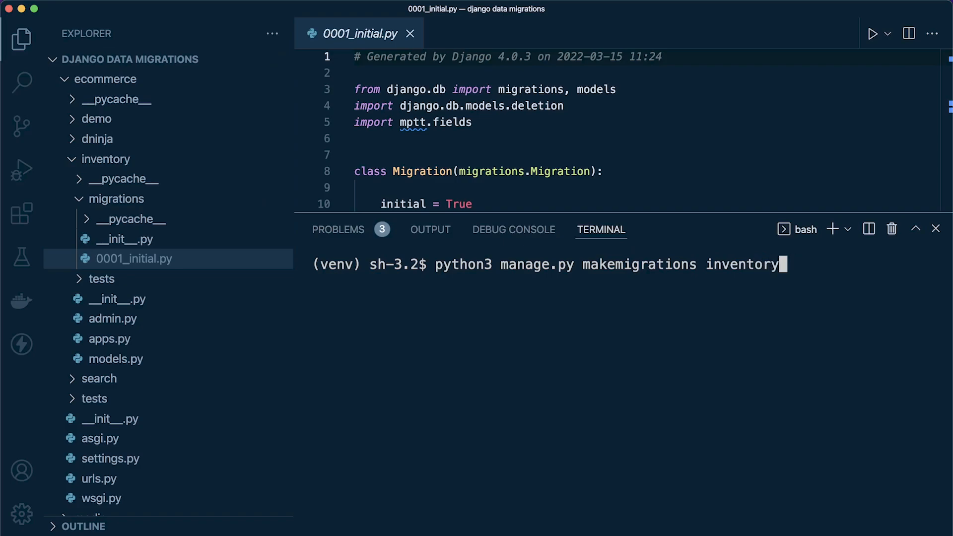
text(--empty)
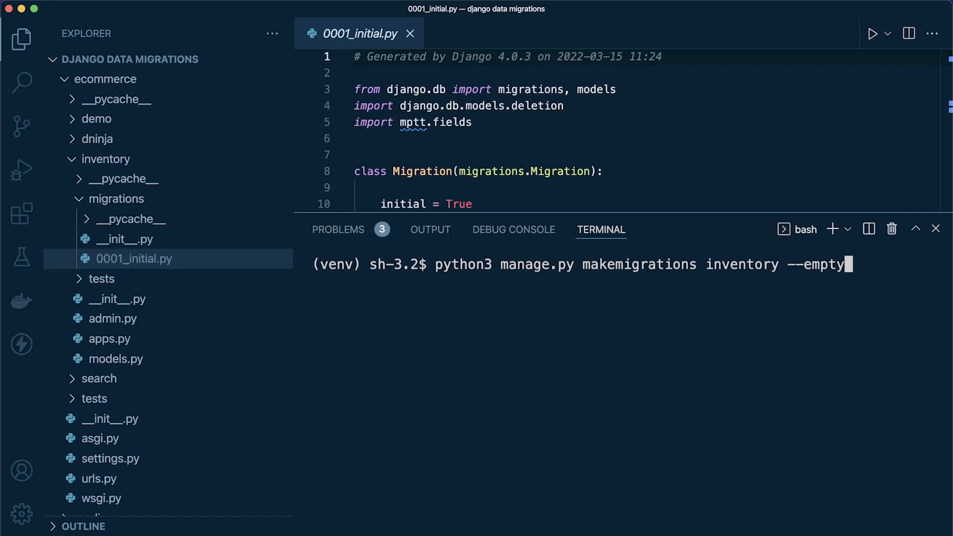
key(Backspace)
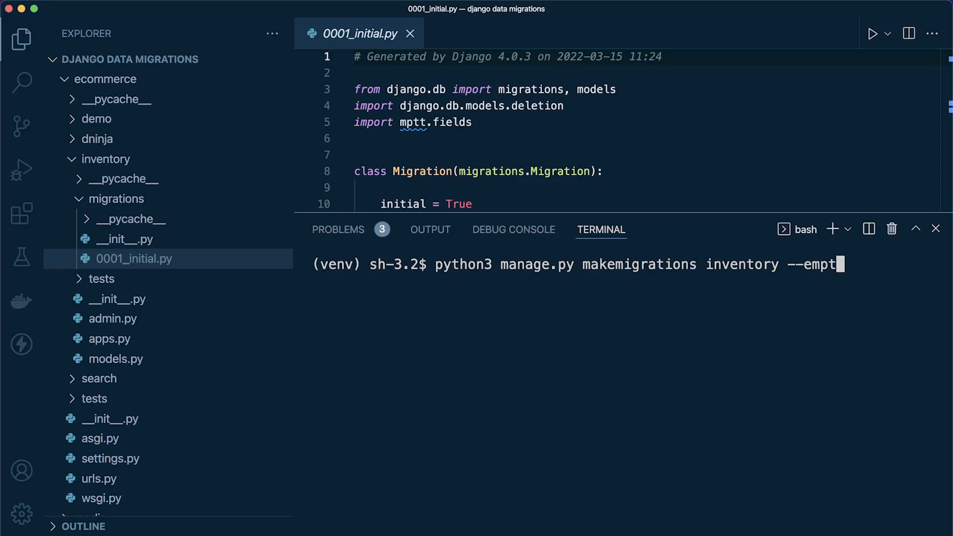
text(y -n)
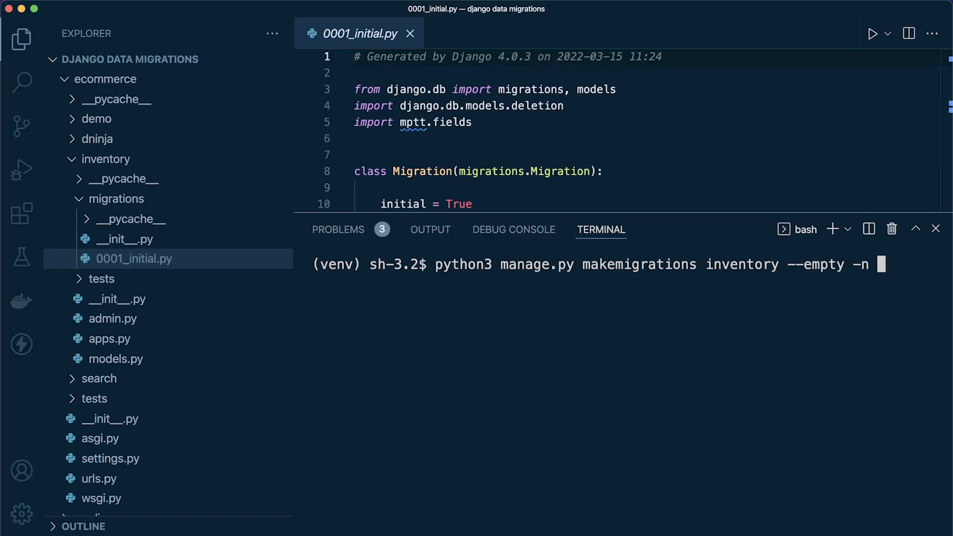
text(invbentory)
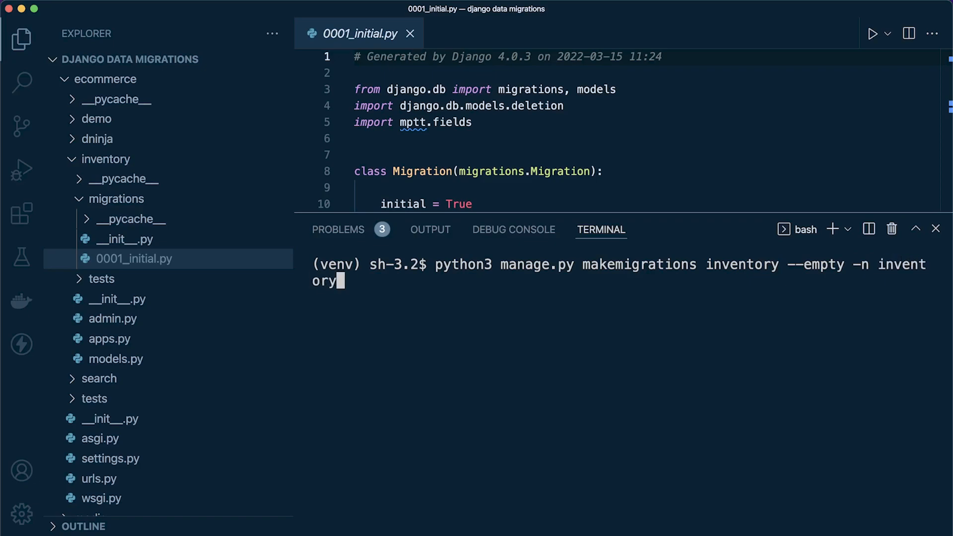
text(_name_capt)
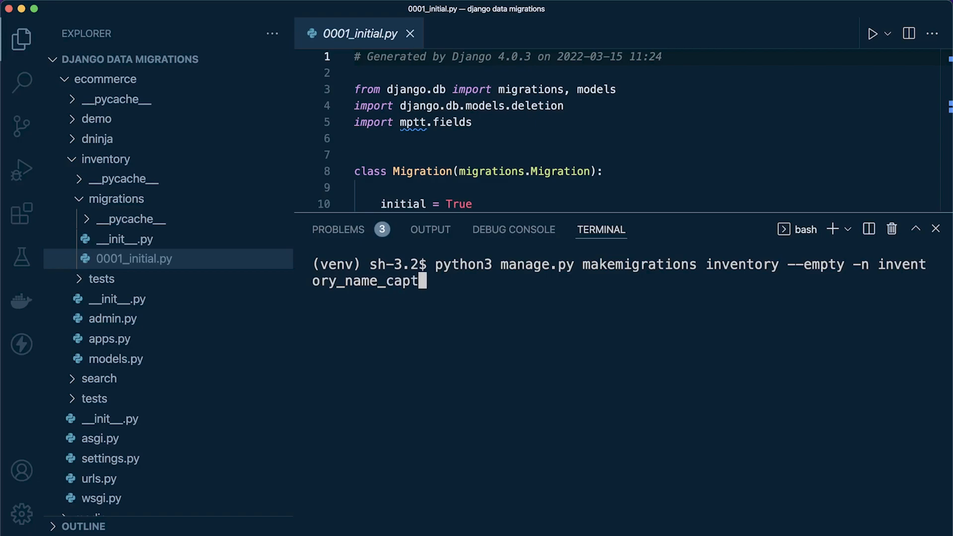
text(ital)
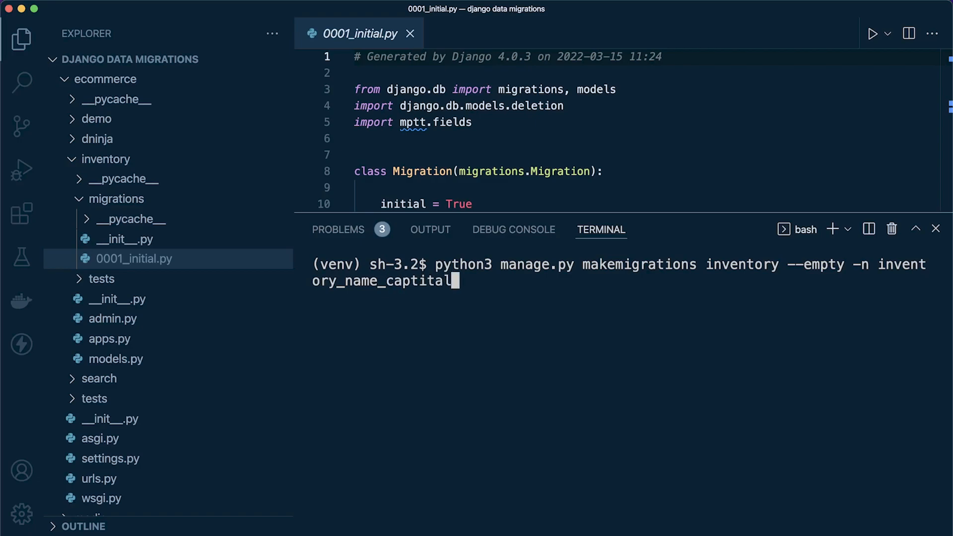
key(Backspace)
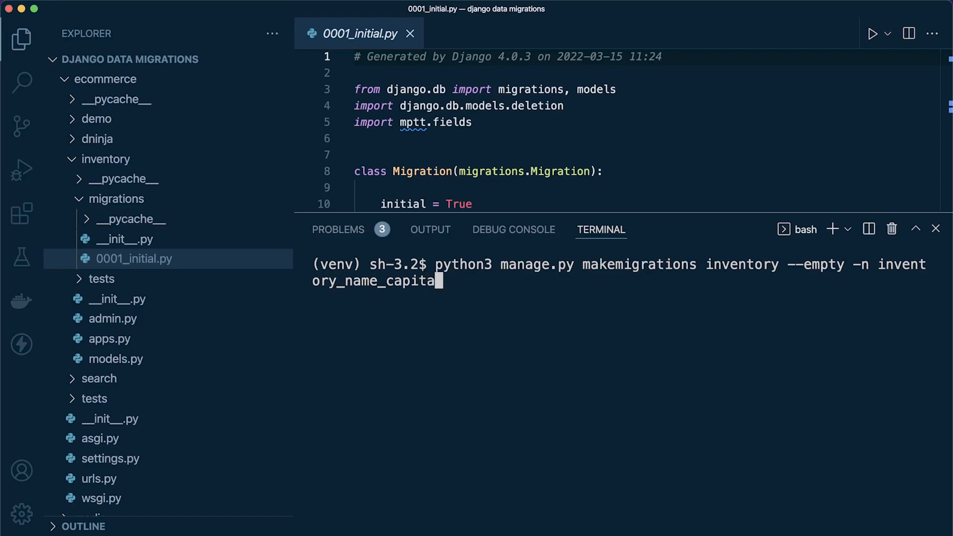
text(lize)
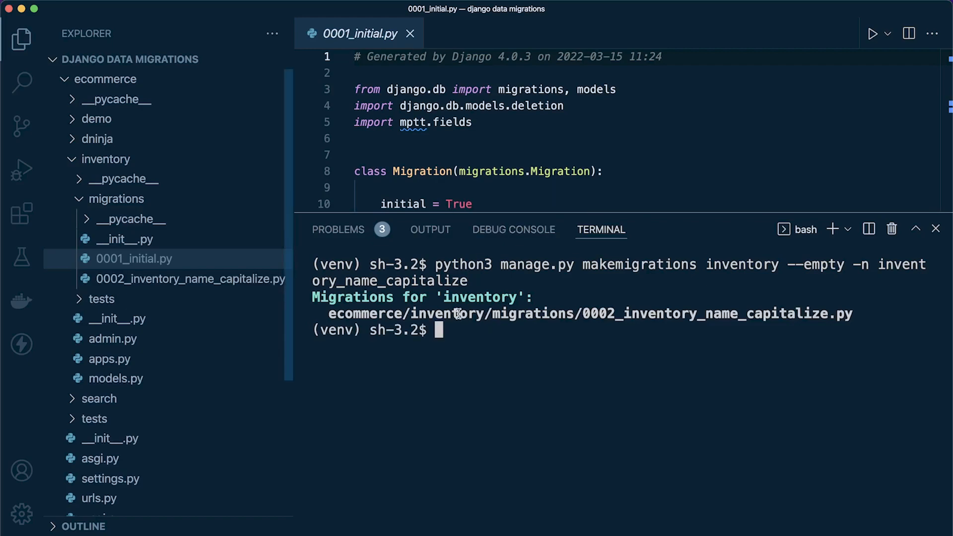
mouse_move(170, 283)
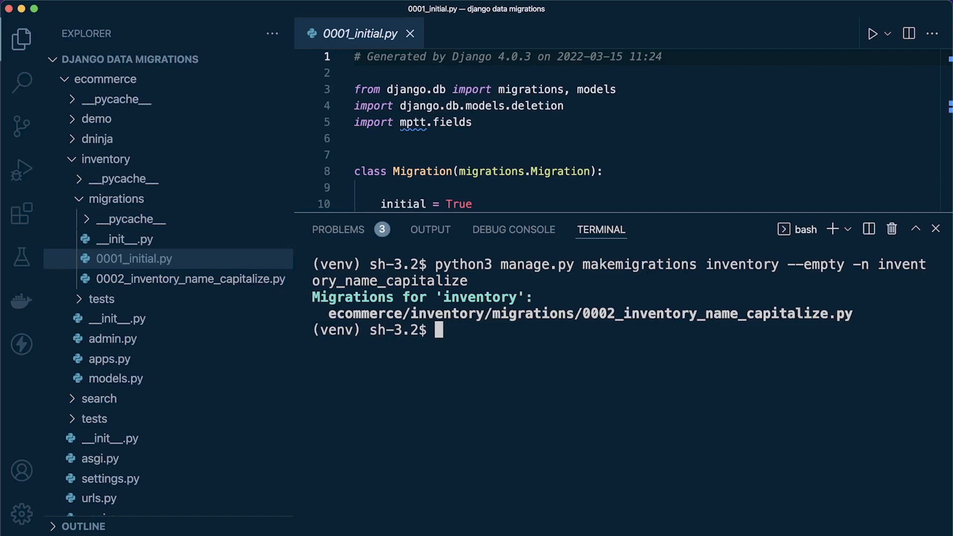
In migration 0002, define def custom_task(self, schema_editor): inside the Migration class.
click(190, 278)
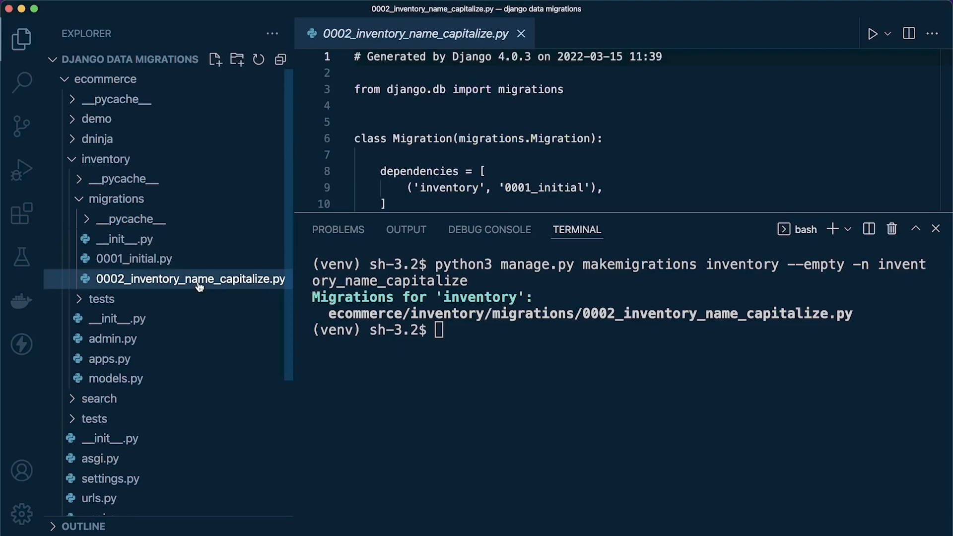
drag(642, 221, 642, 334)
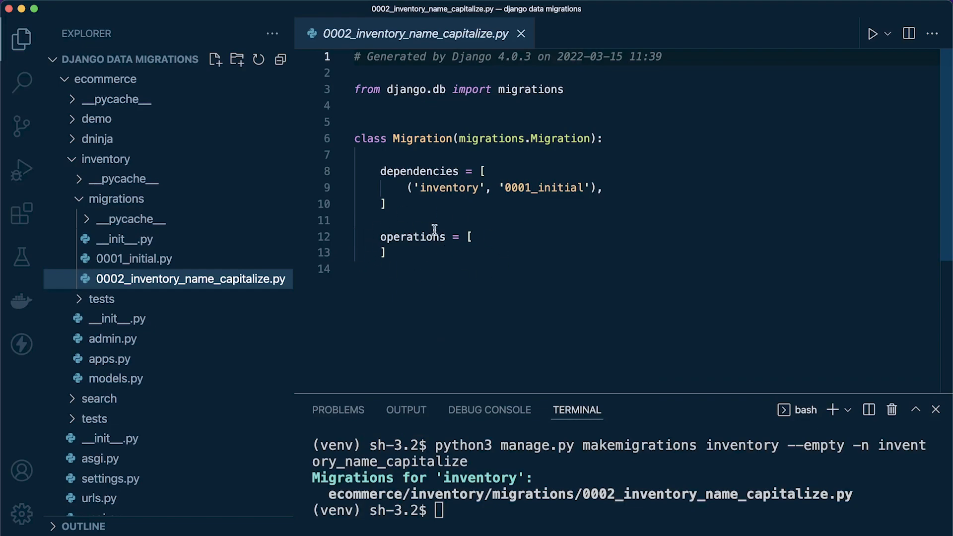
mouse_move(431, 251)
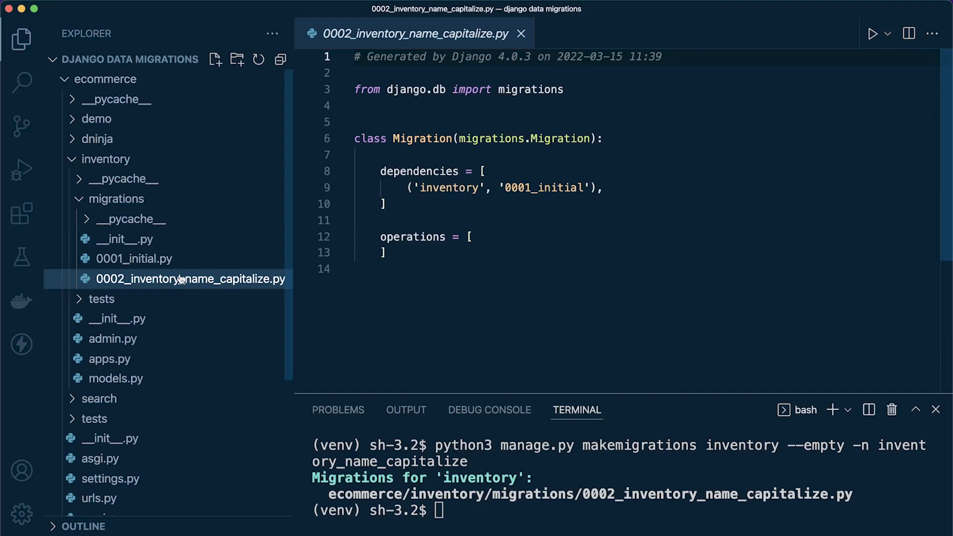
click(190, 279)
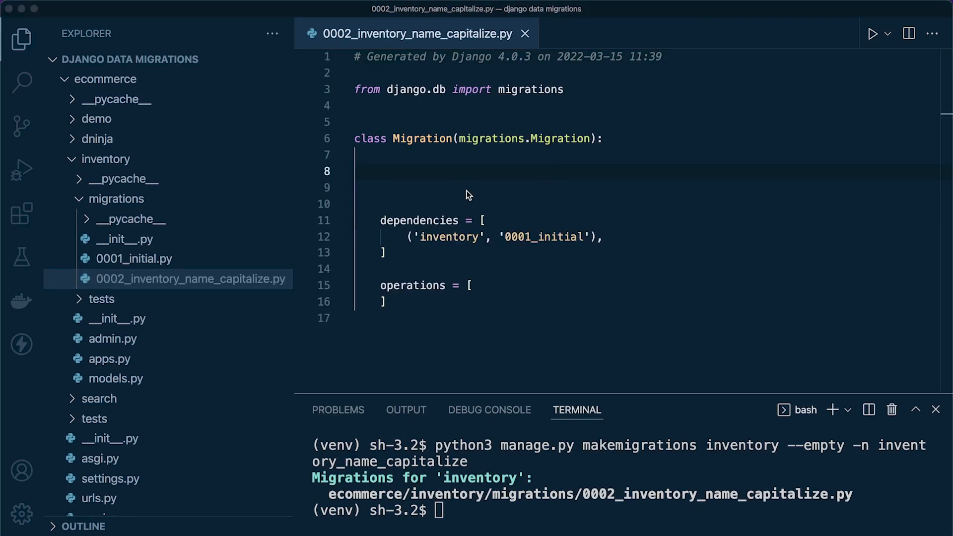
text(def)
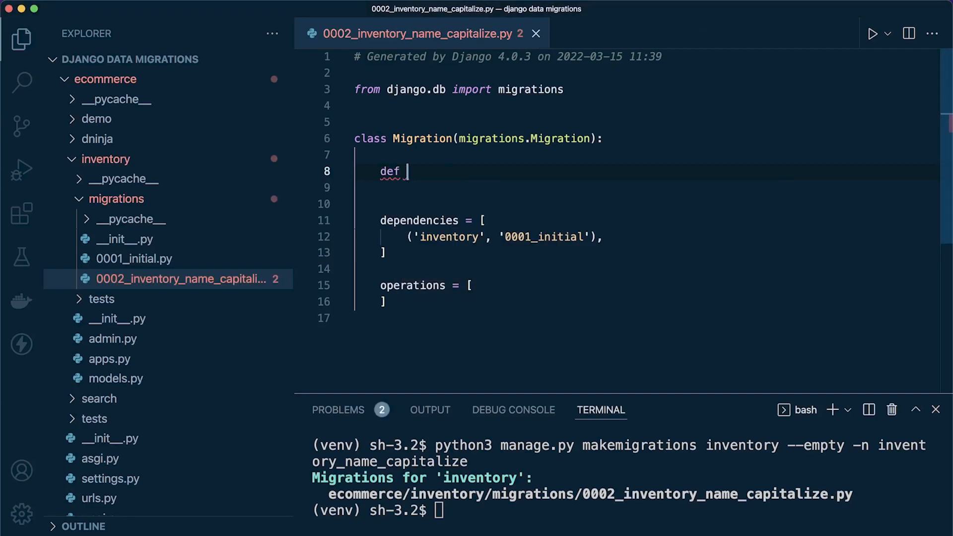
text(custom)
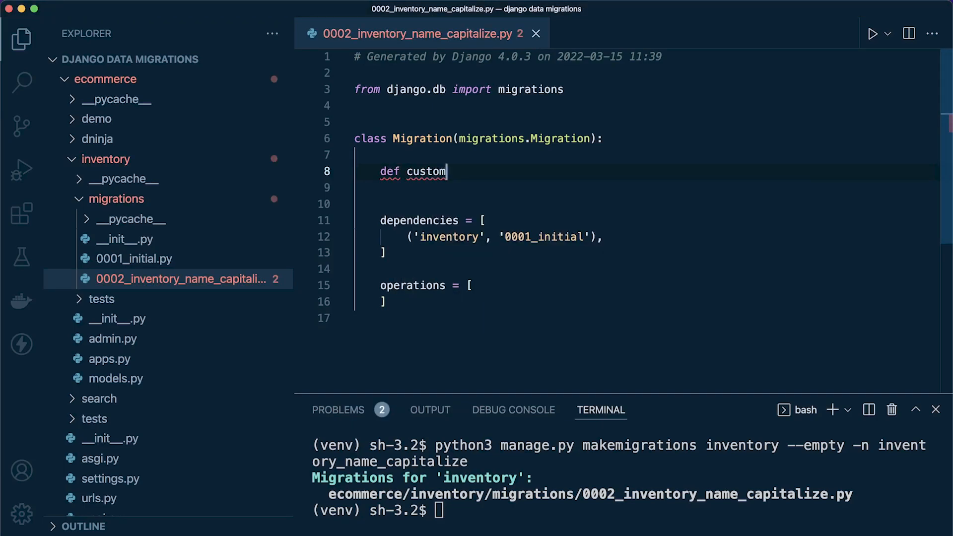
text(_task)
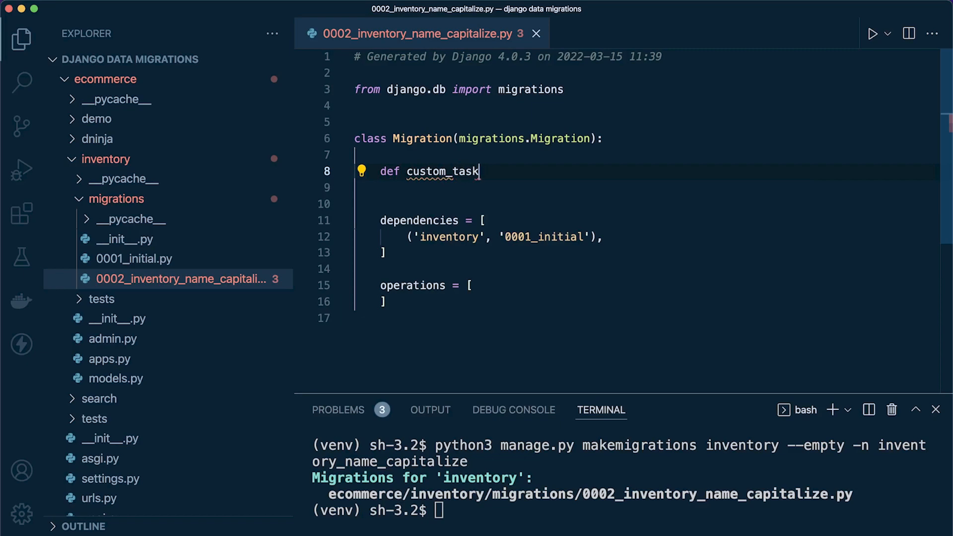
text(())
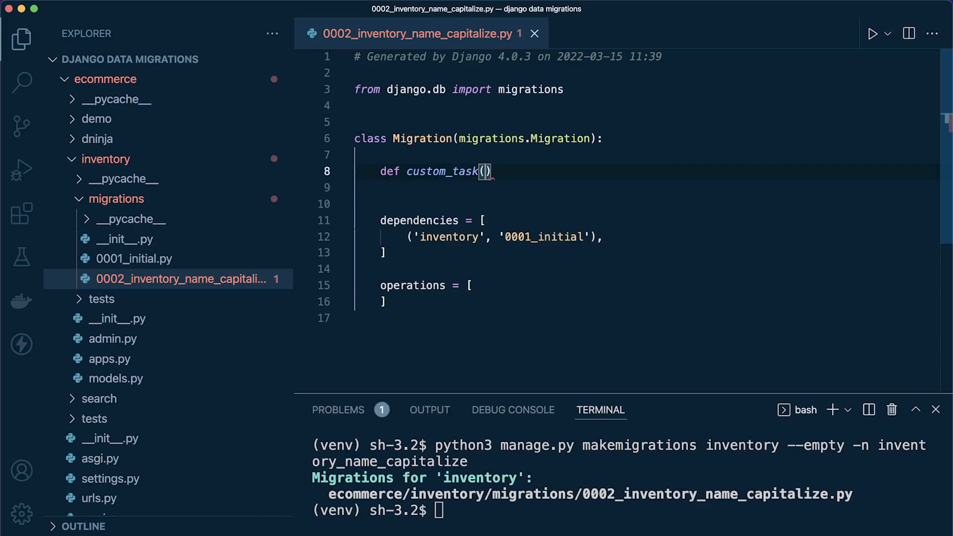
text(self,)
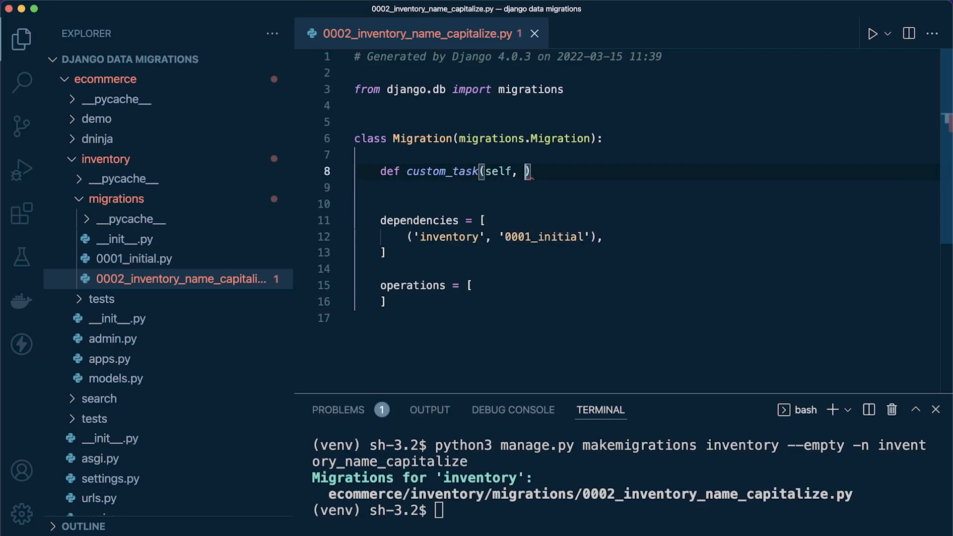
text(scheme)
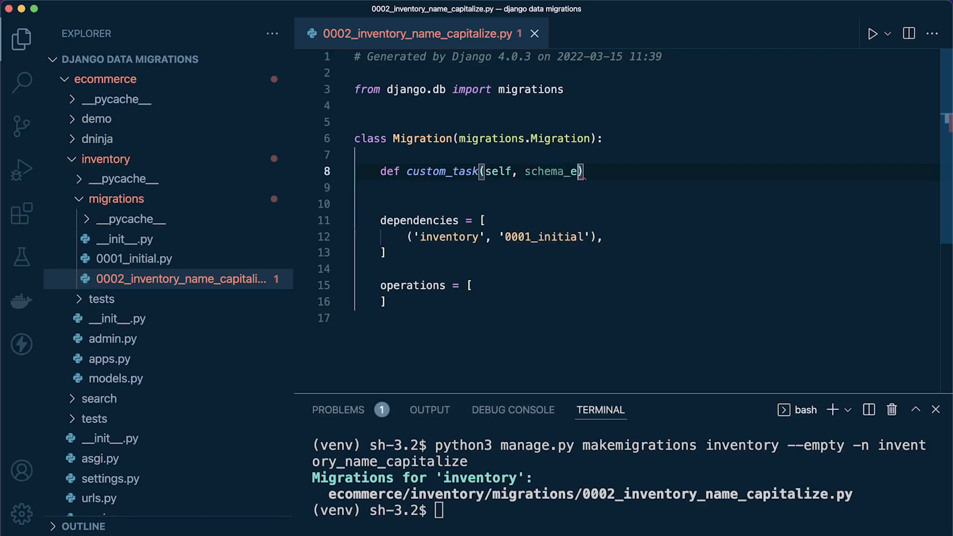
text(ditor):)
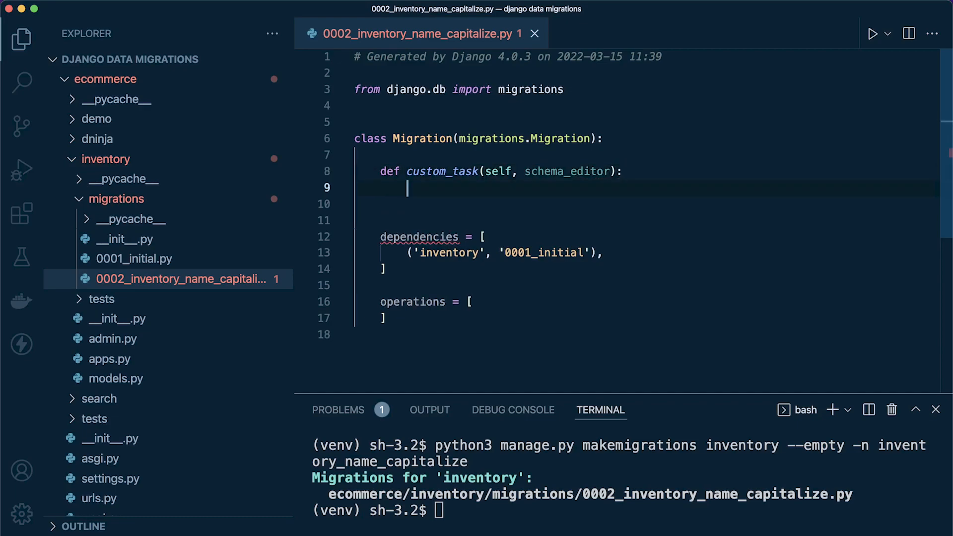
Add Product = self.get_model("inventory", "Product") as the first line of custom_task.
text(Prod)
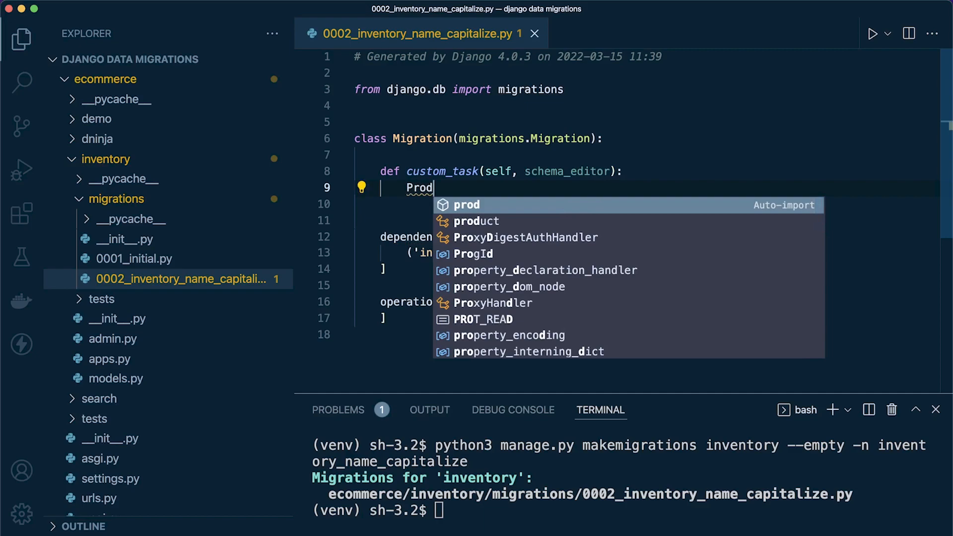
text(o)
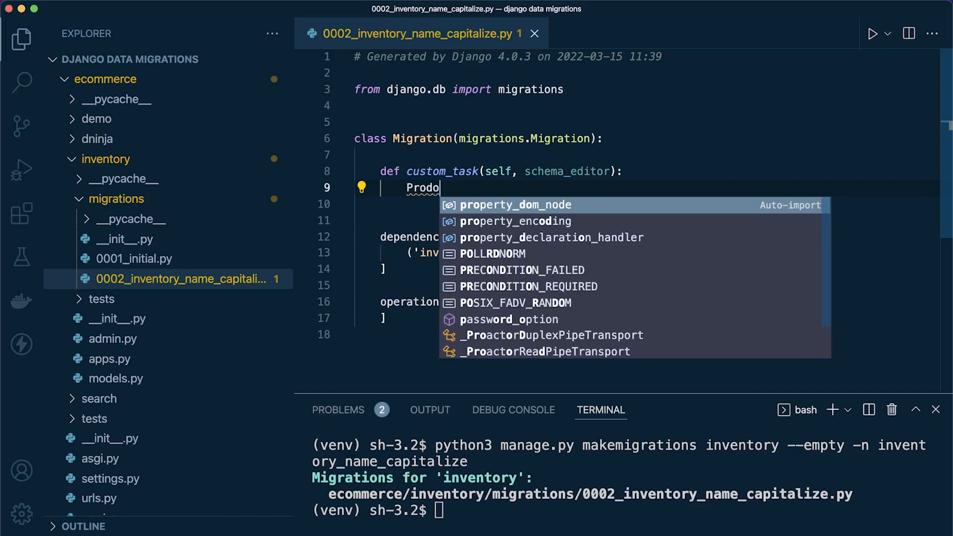
text(uct = self.)
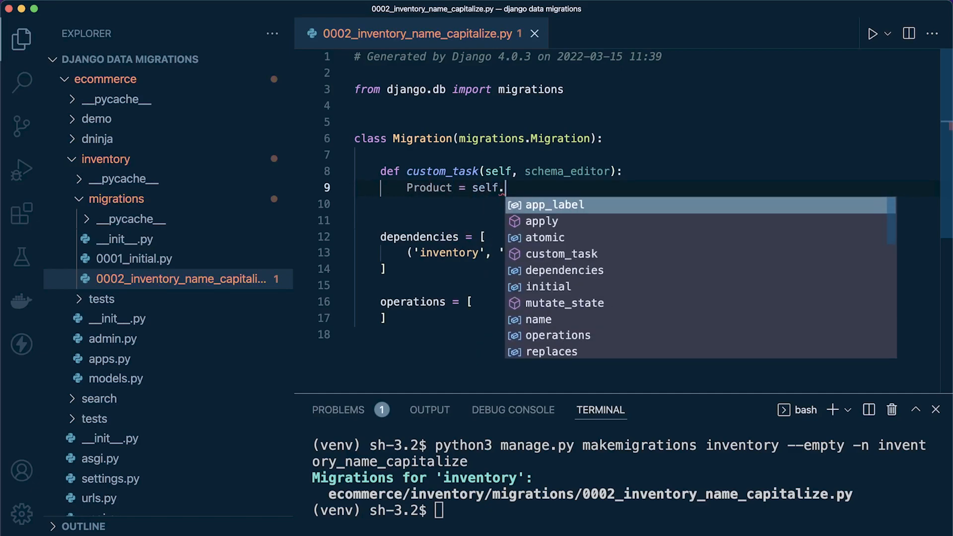
text(get)
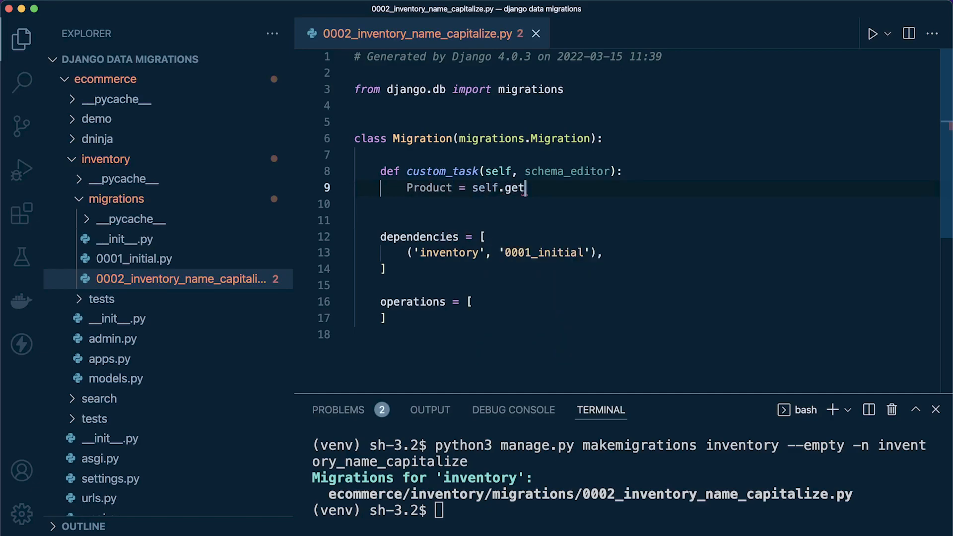
text(_model)
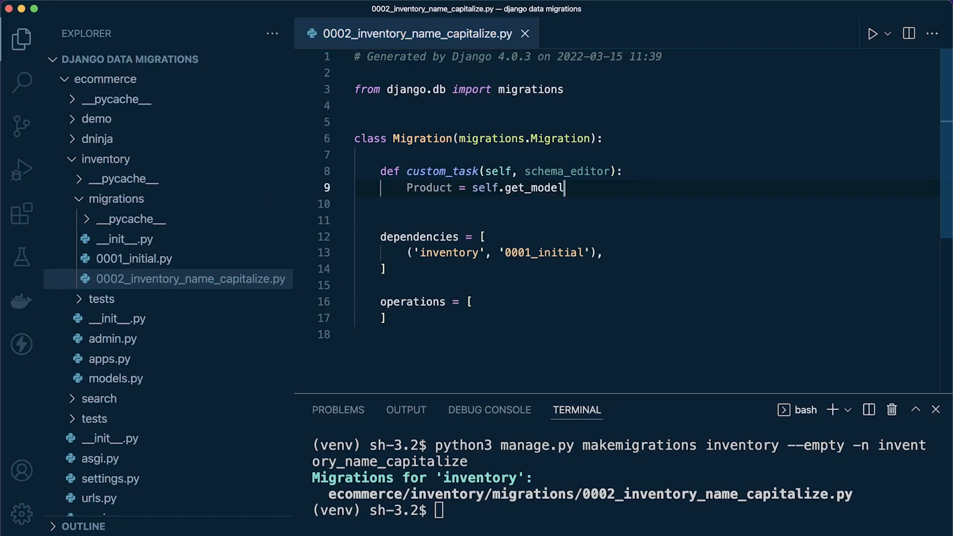
text(())
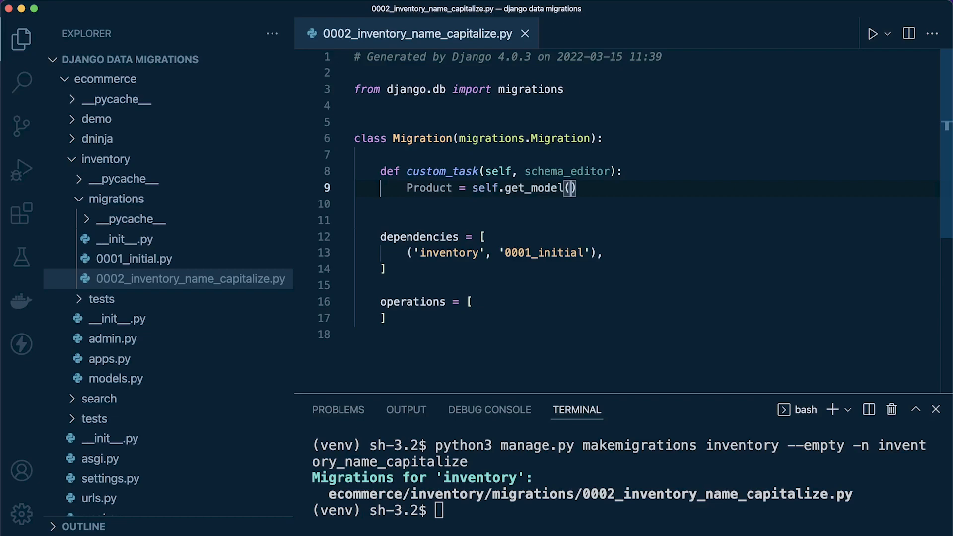
text("")
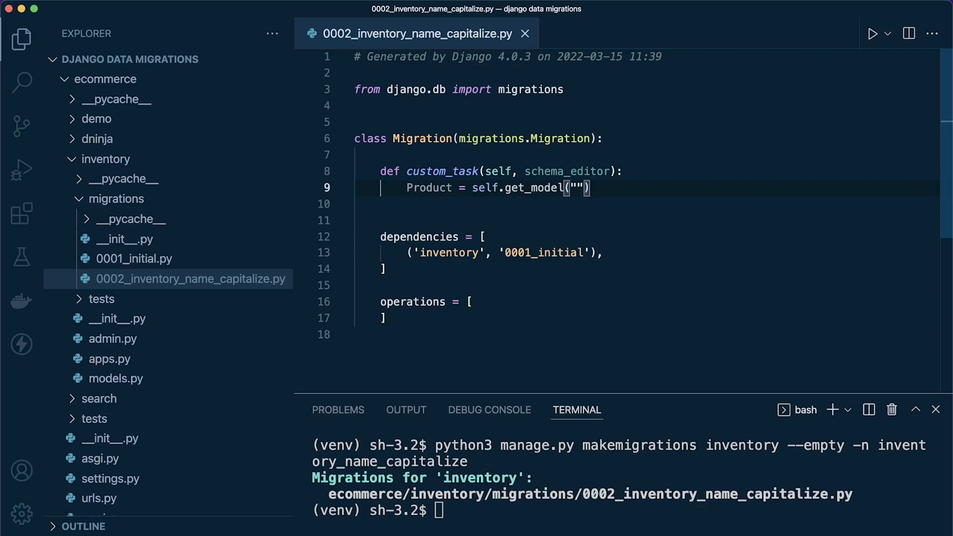
text(invegtn)
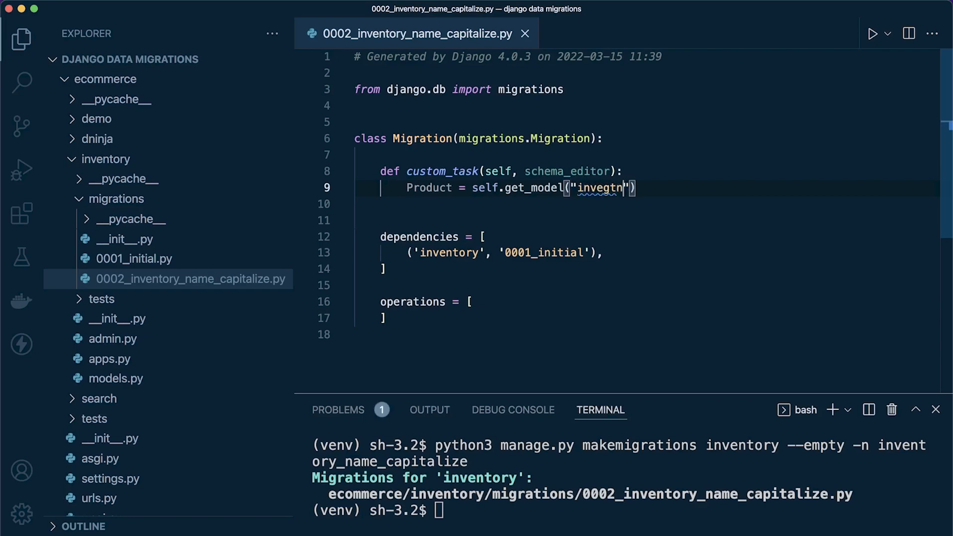
key(Backspace)
text(ntory", )
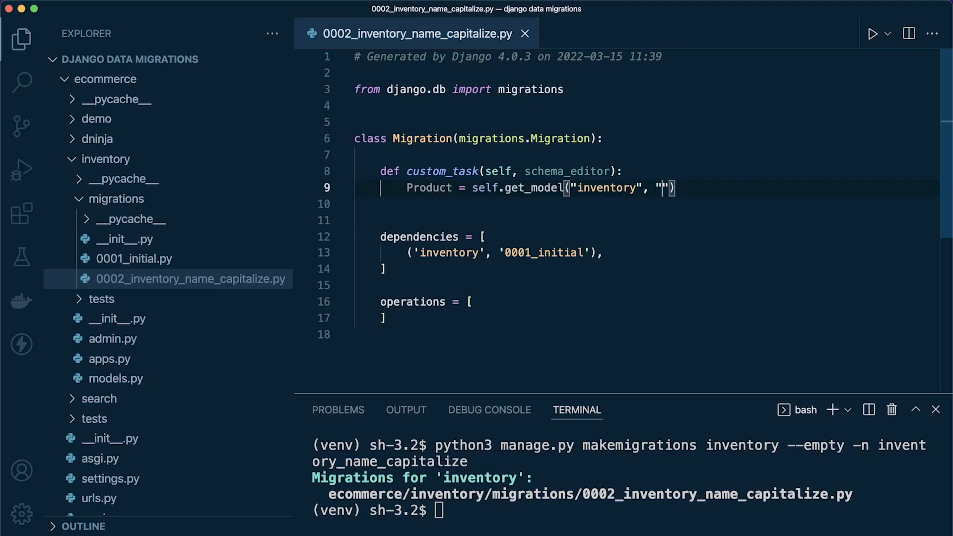
text(Produ)
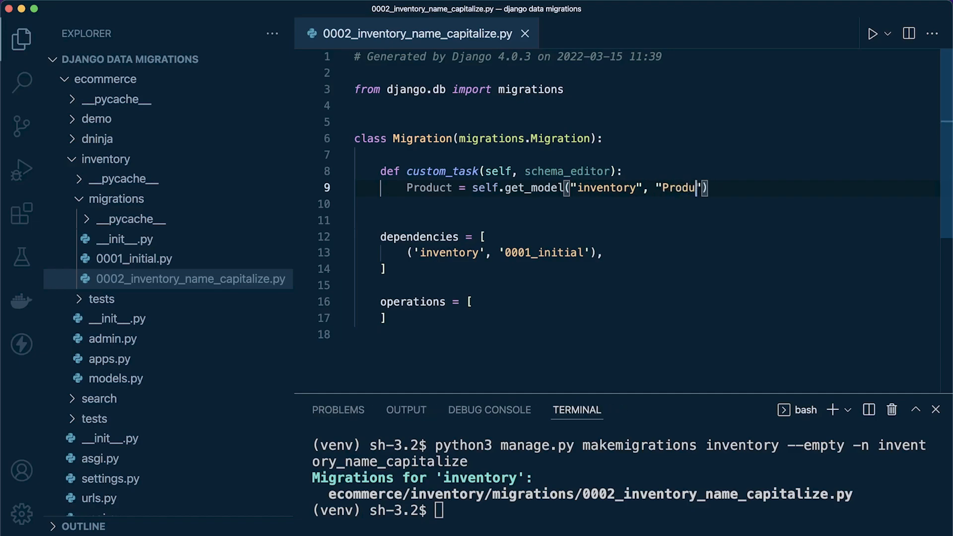
text(ct)
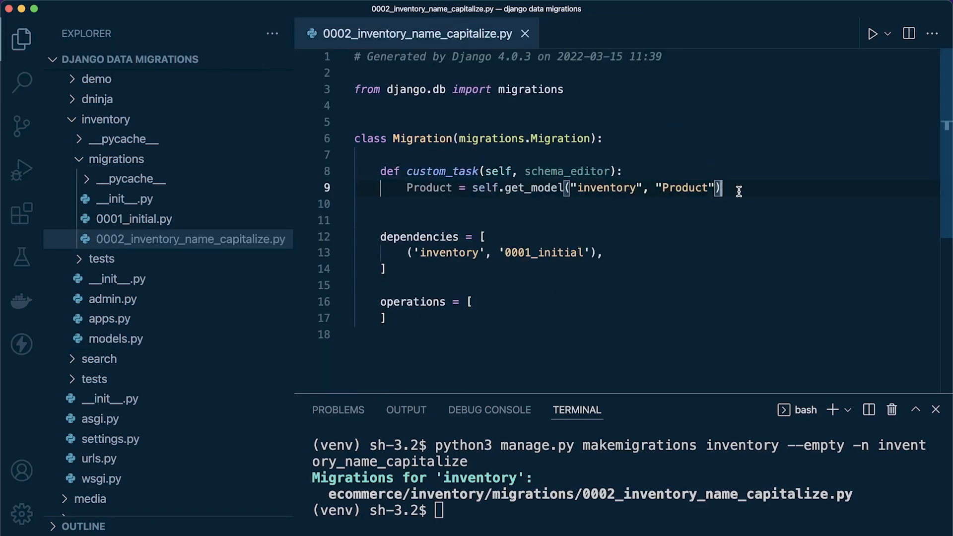
key(enter)
text(for p)
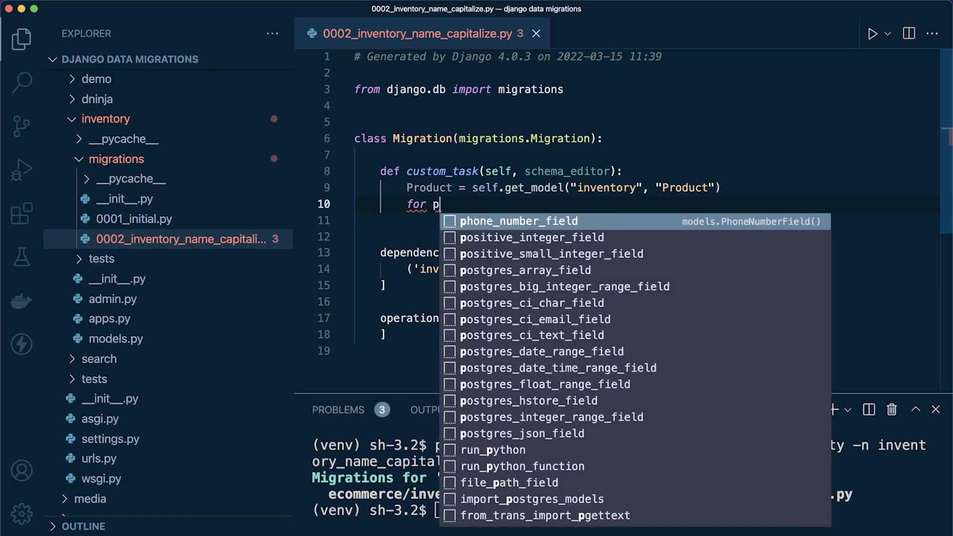
Loop over Product.objects.all() setting product.name = product.name.capitalize().
text(roduct)
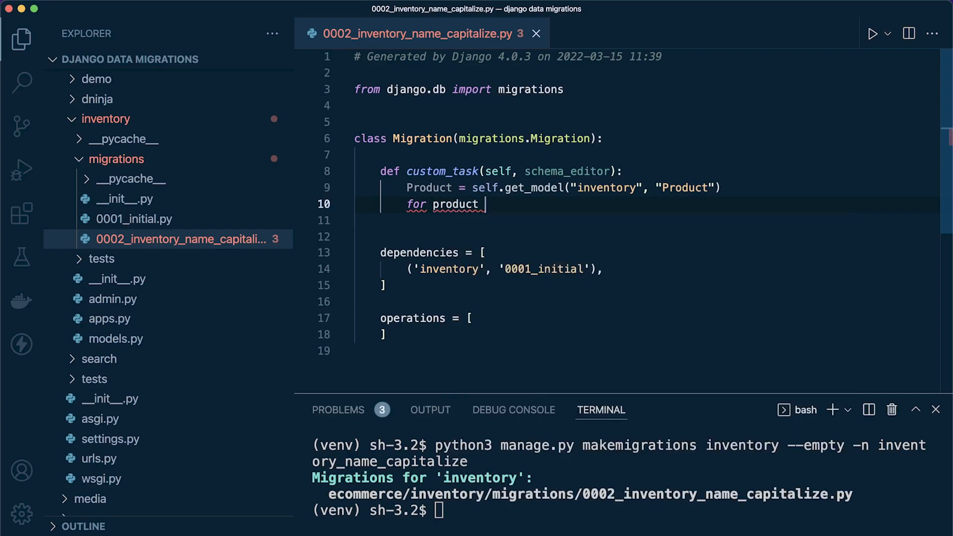
text(in Product.obje)
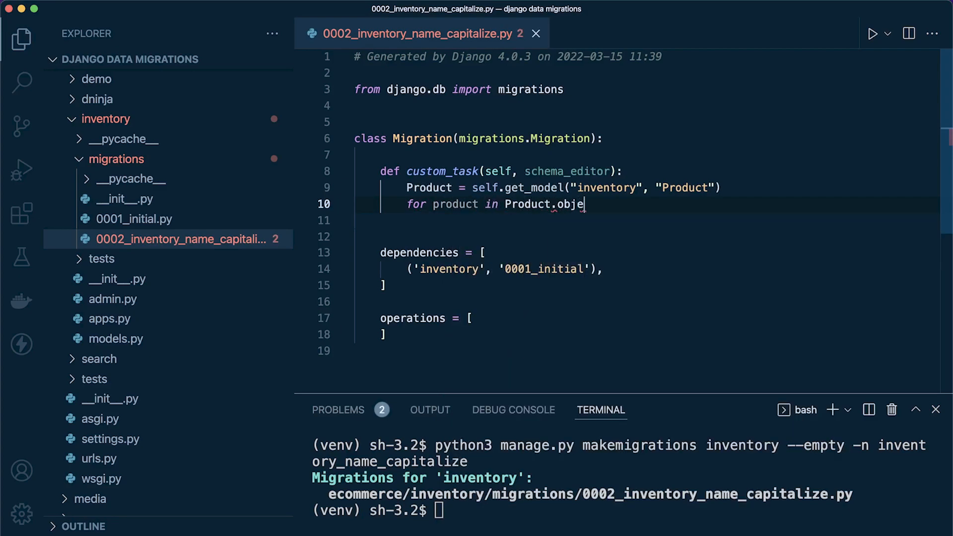
text(cts.all():)
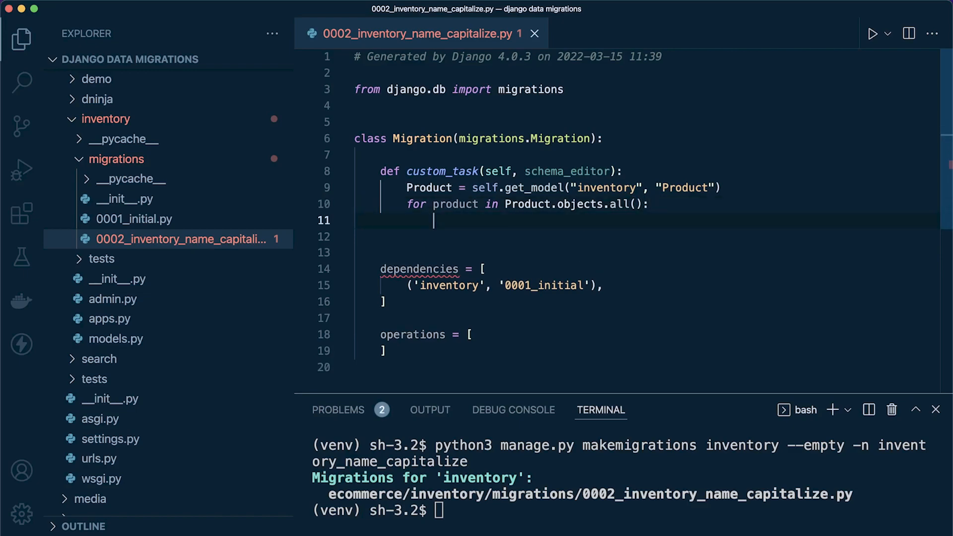
text(produc)
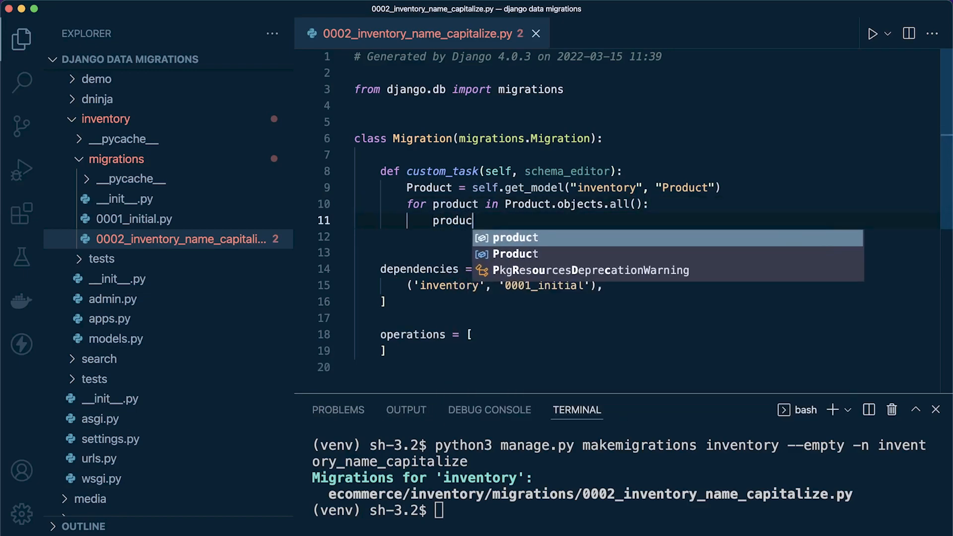
text(t.name = product.)
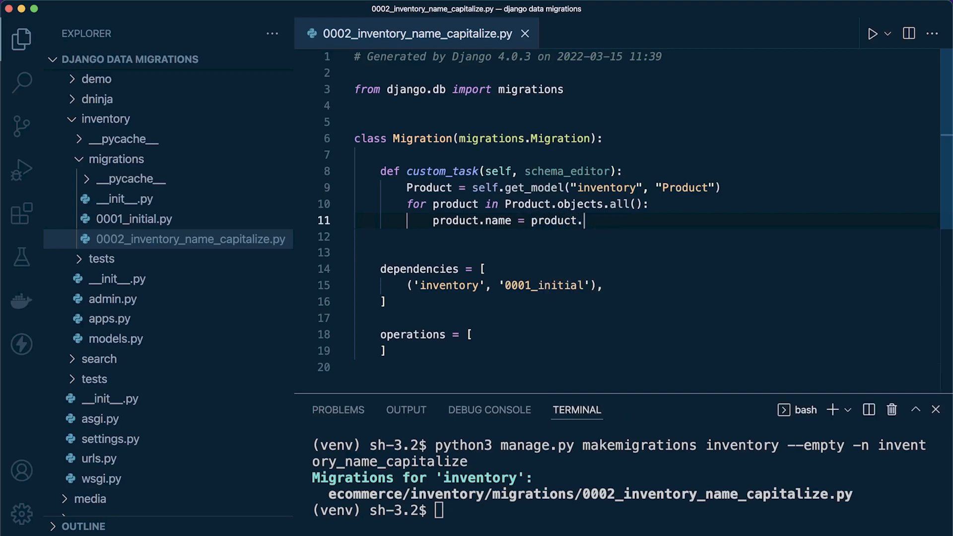
text(name.)
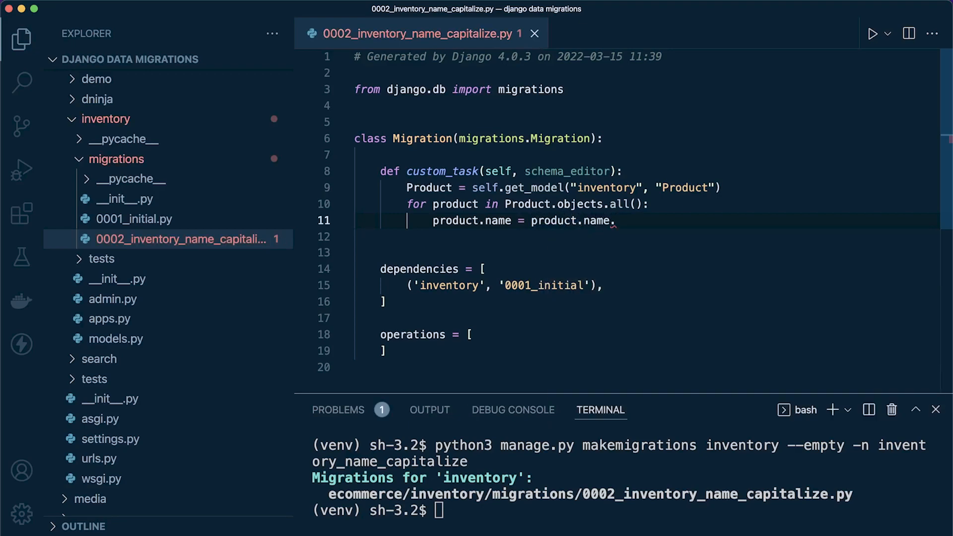
text(capti)
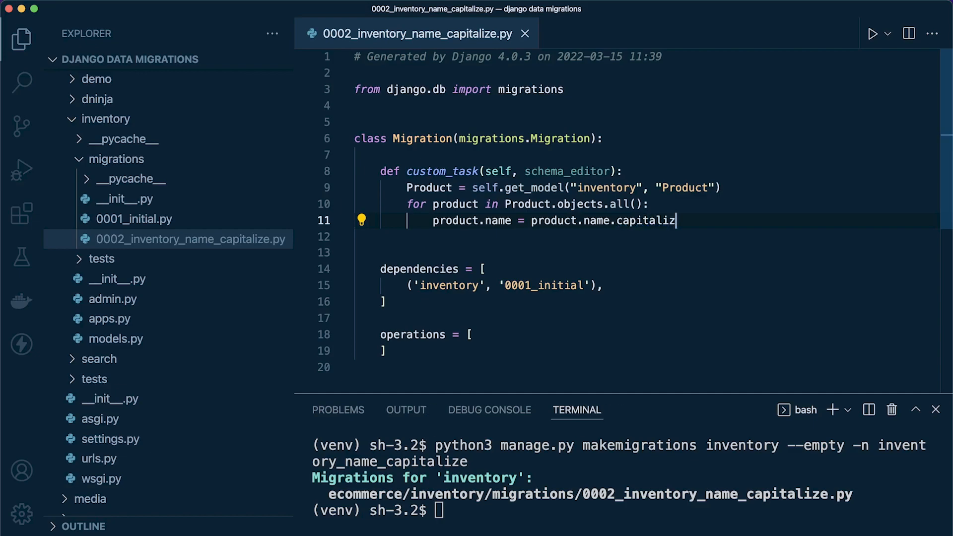
text(())
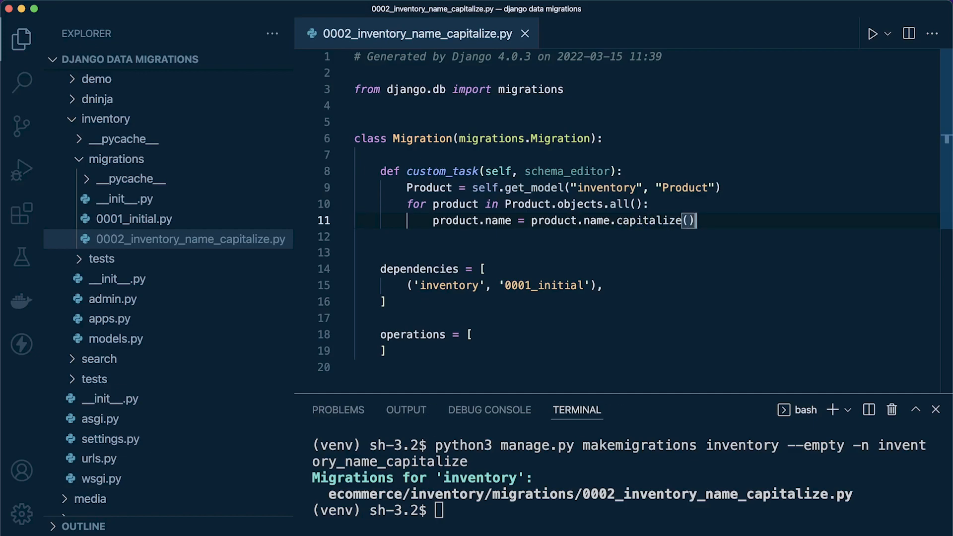
text(product.save()
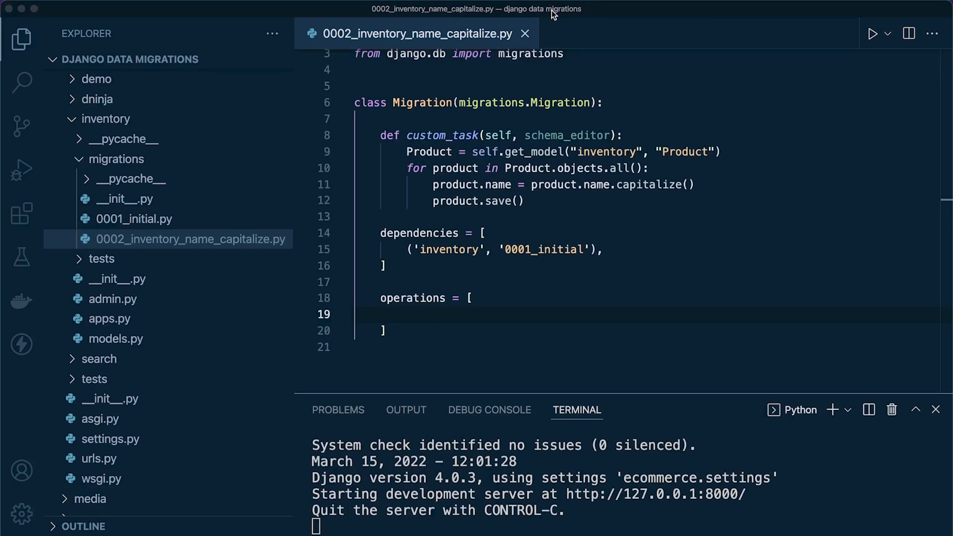
mouse_move(437, 194)
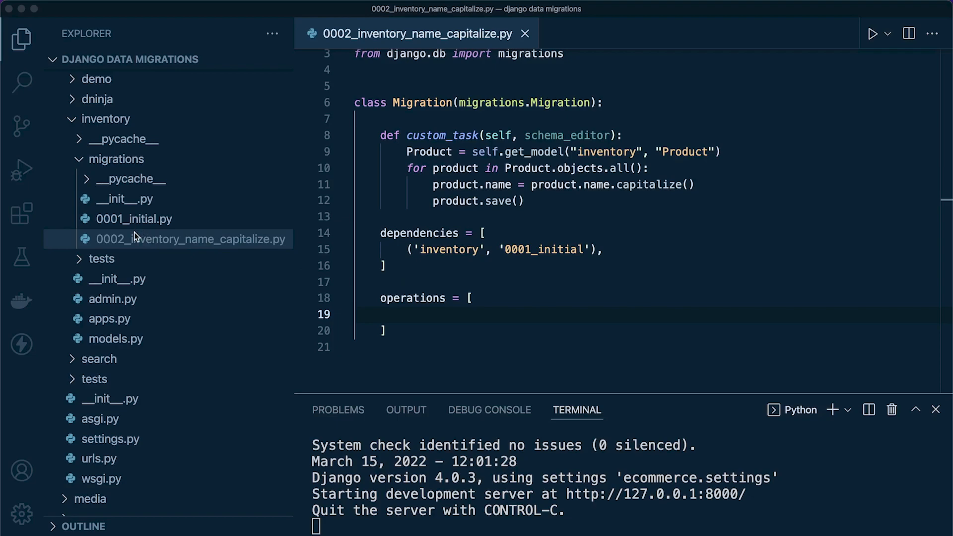
mouse_move(137, 226)
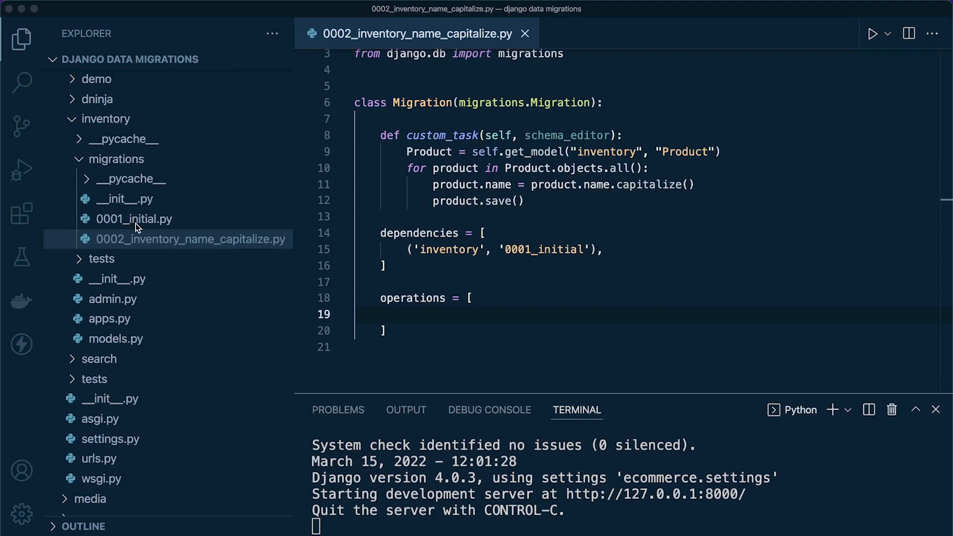
mouse_move(139, 281)
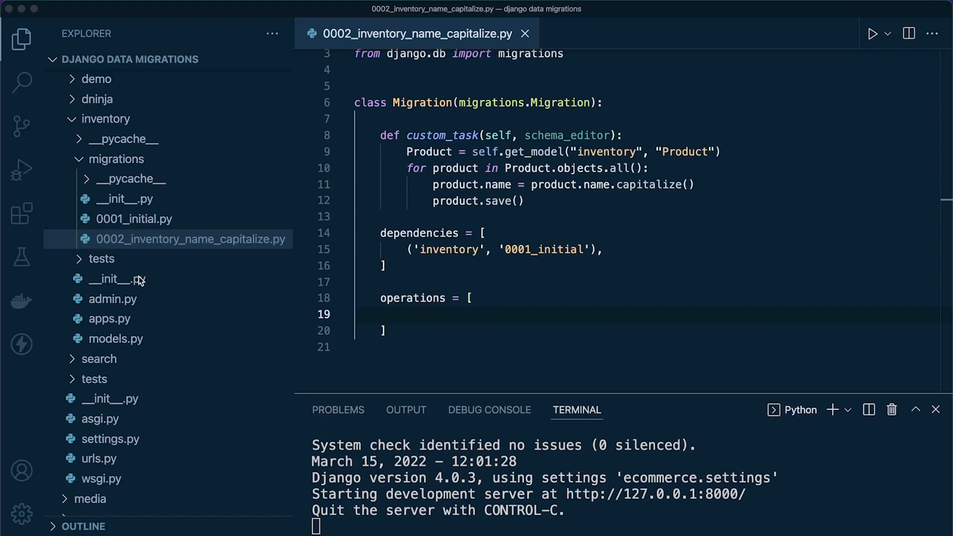
mouse_move(142, 279)
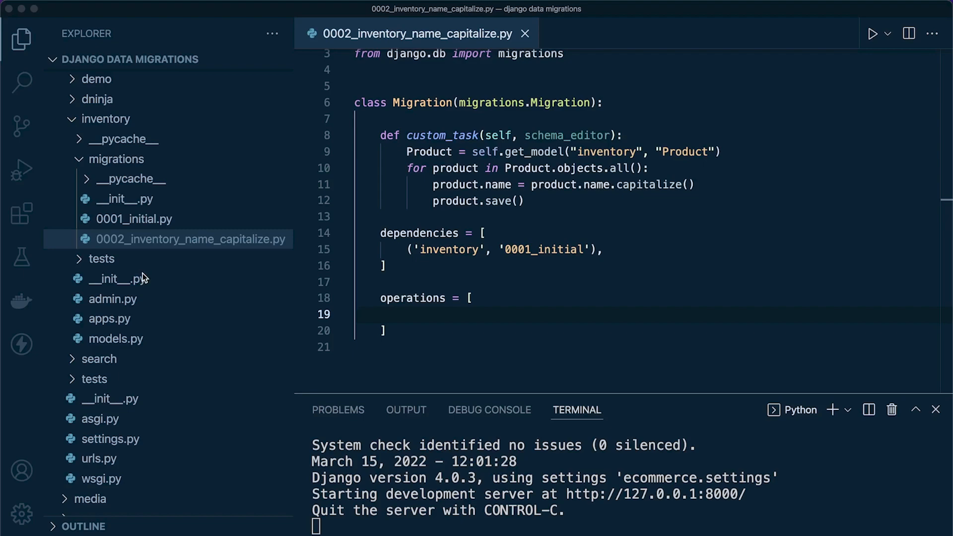
mouse_move(582, 271)
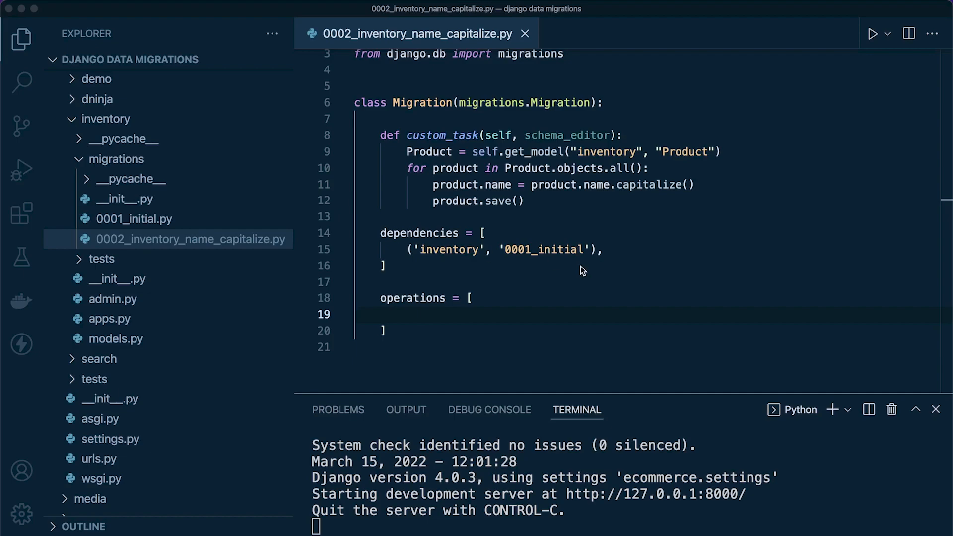
mouse_move(117, 384)
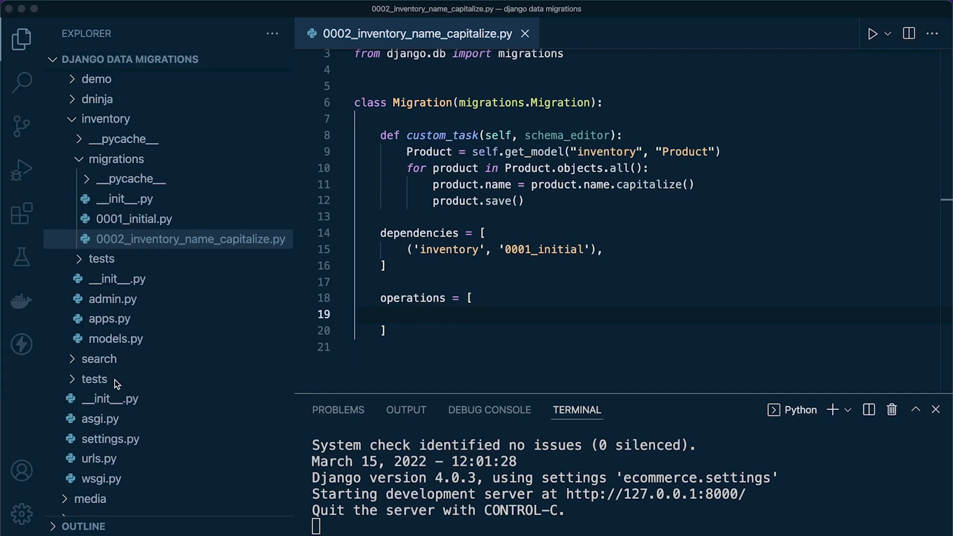
mouse_move(118, 377)
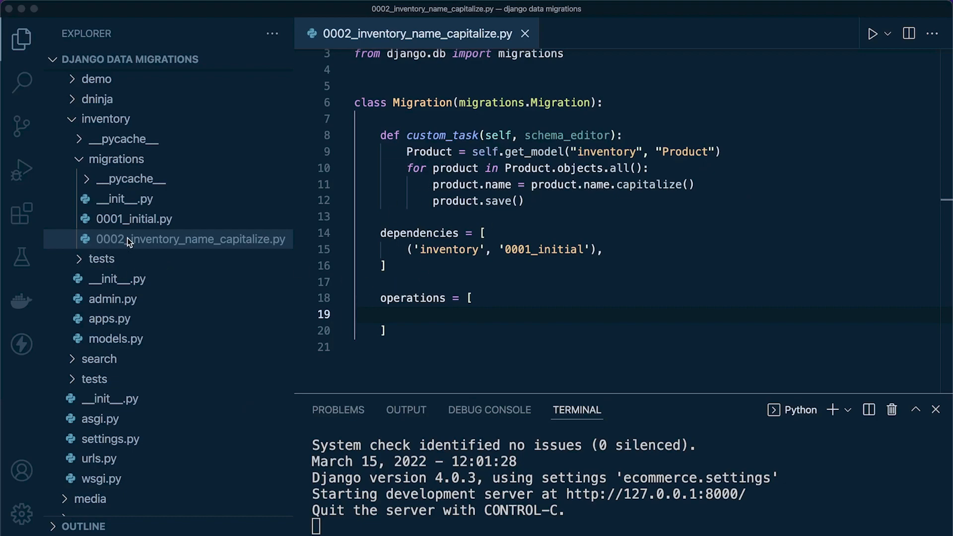
mouse_move(135, 253)
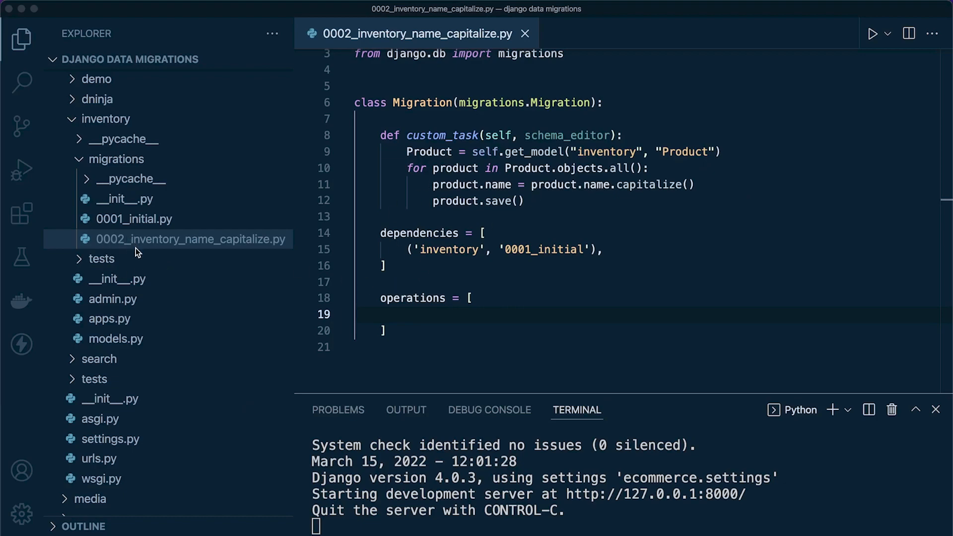
mouse_move(129, 272)
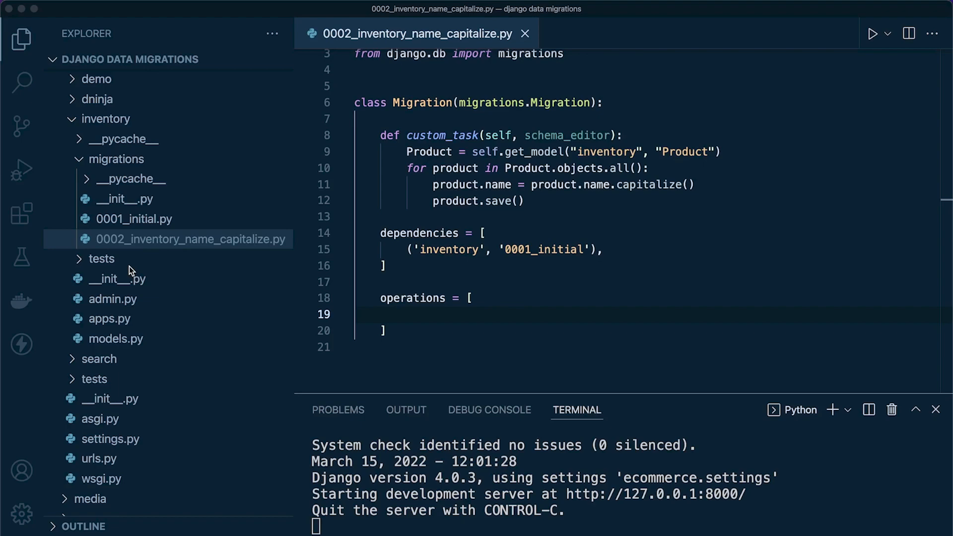
mouse_move(129, 262)
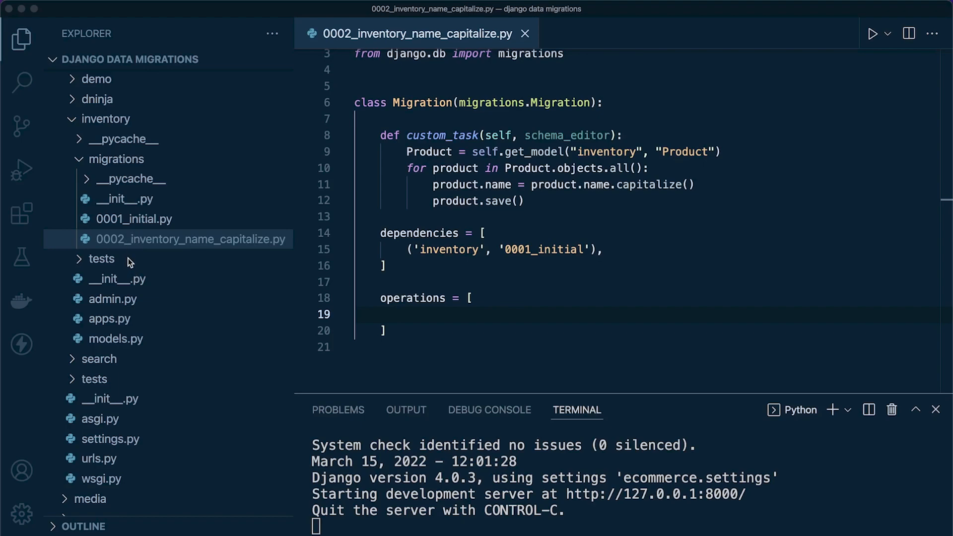
mouse_move(128, 283)
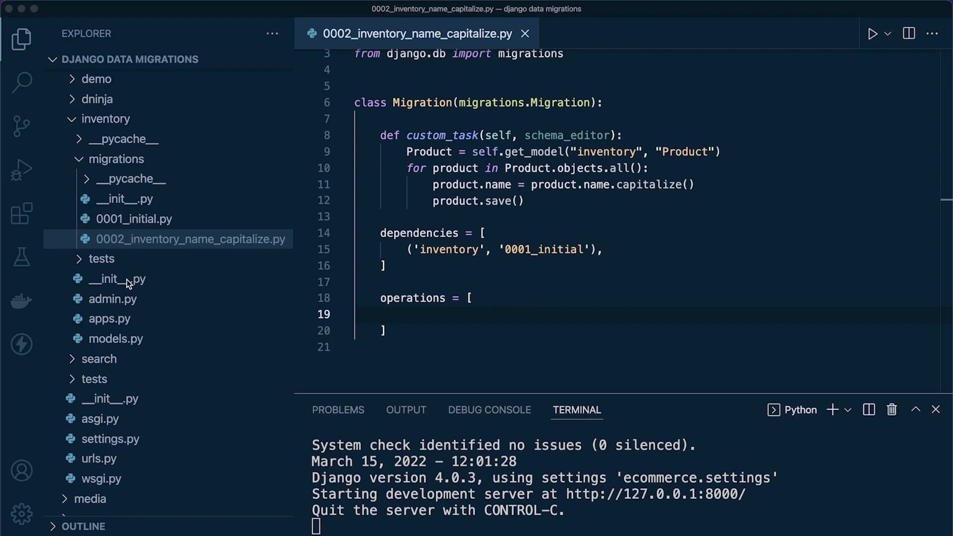
mouse_move(128, 251)
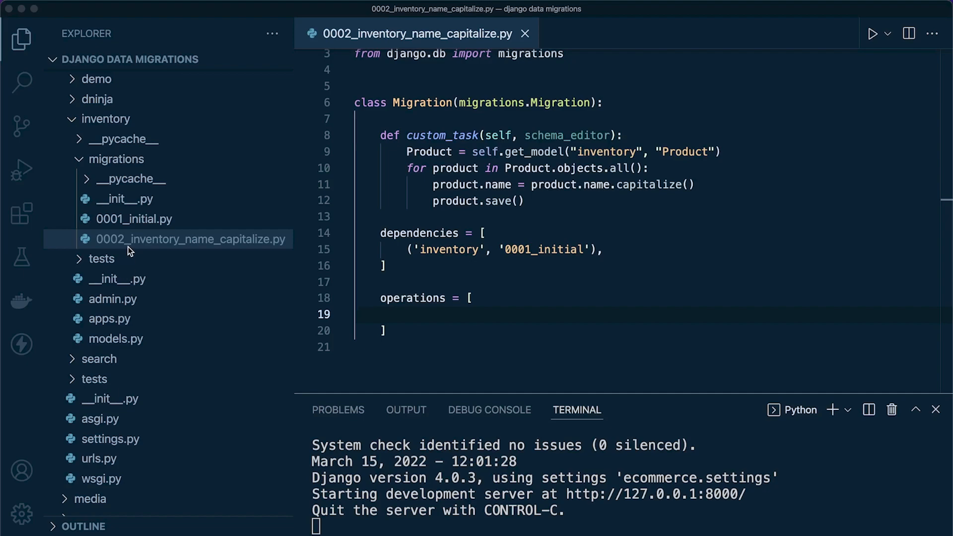
mouse_move(223, 242)
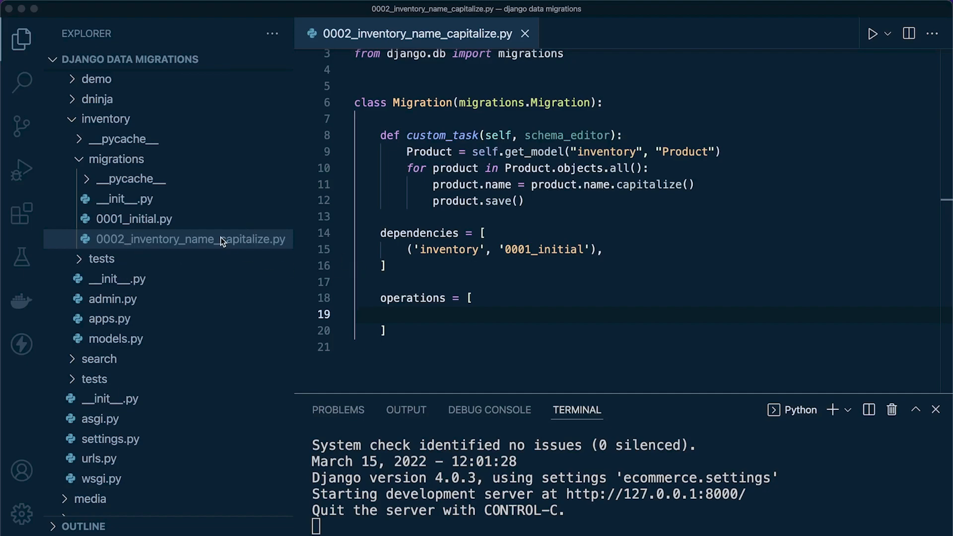
mouse_move(392, 292)
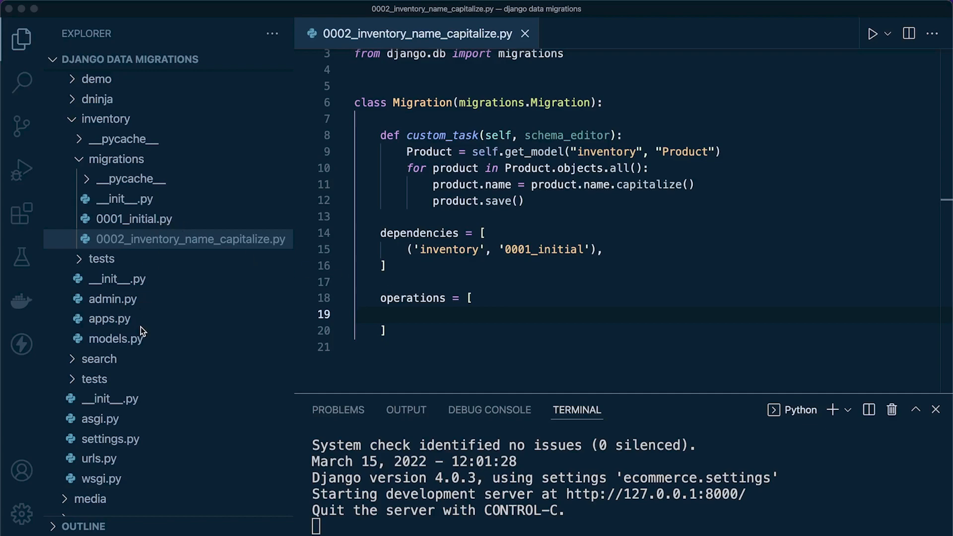
mouse_move(169, 329)
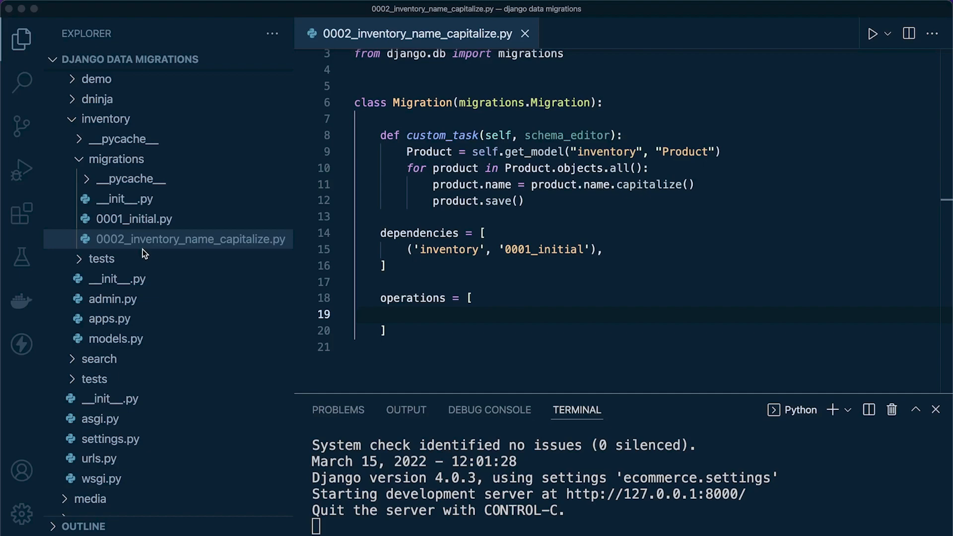
mouse_move(148, 254)
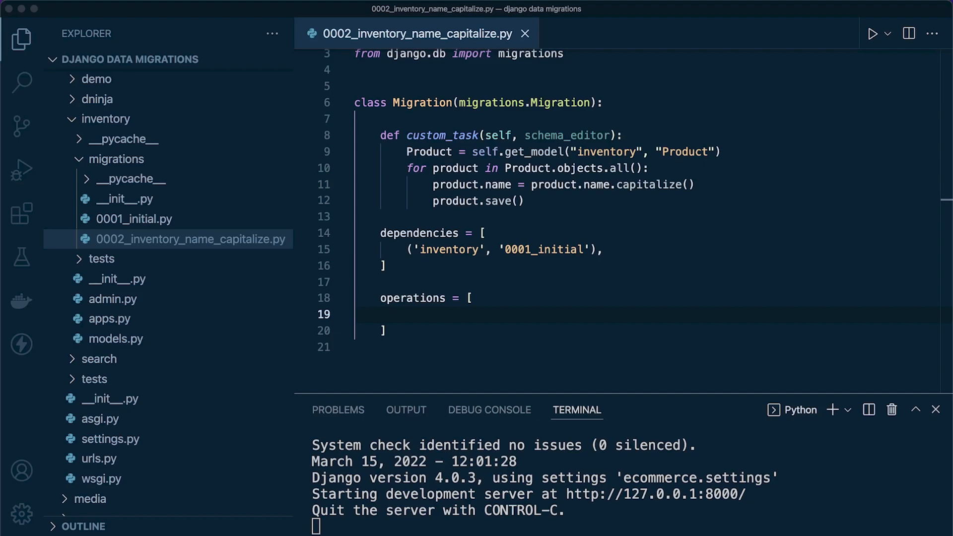
mouse_move(455, 242)
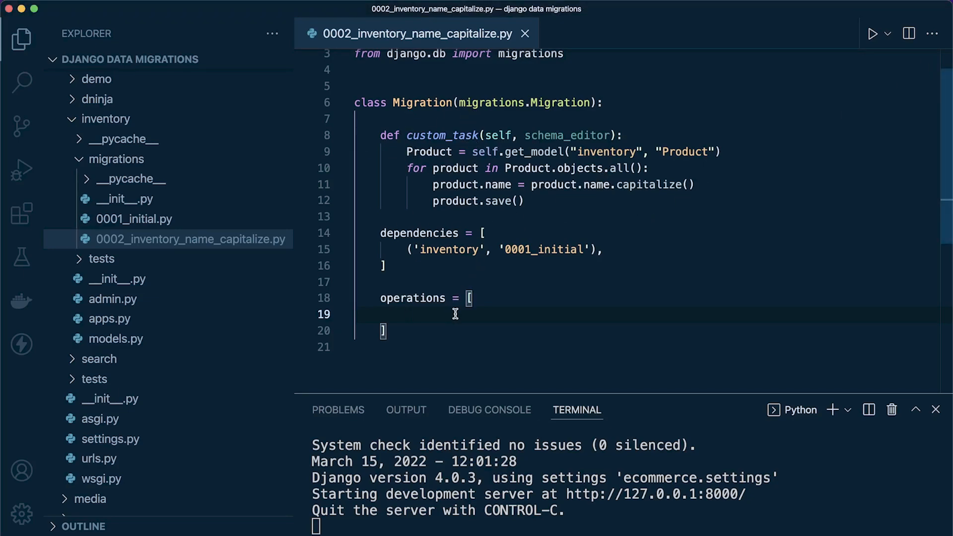
mouse_move(513, 315)
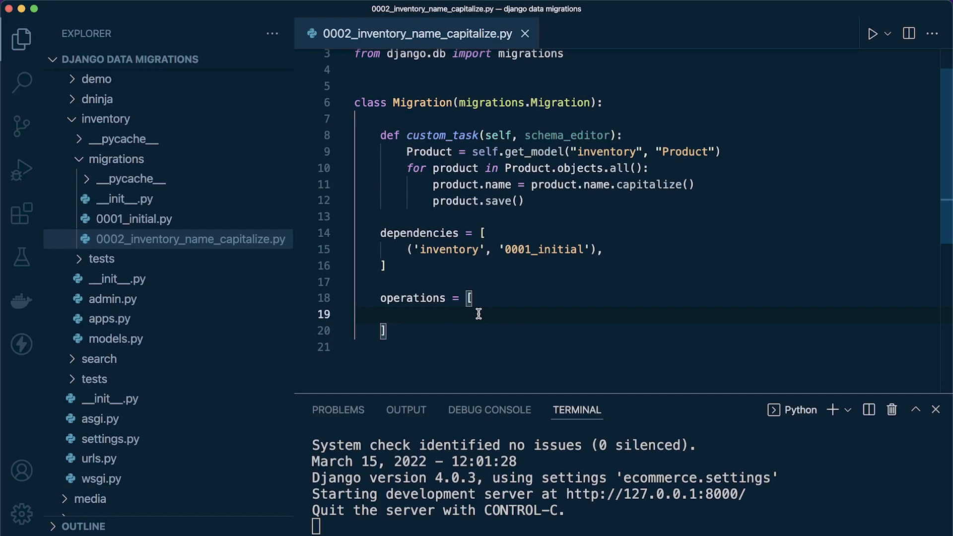
Begin the operations list entry with migrations.RunPython.
text(migration)
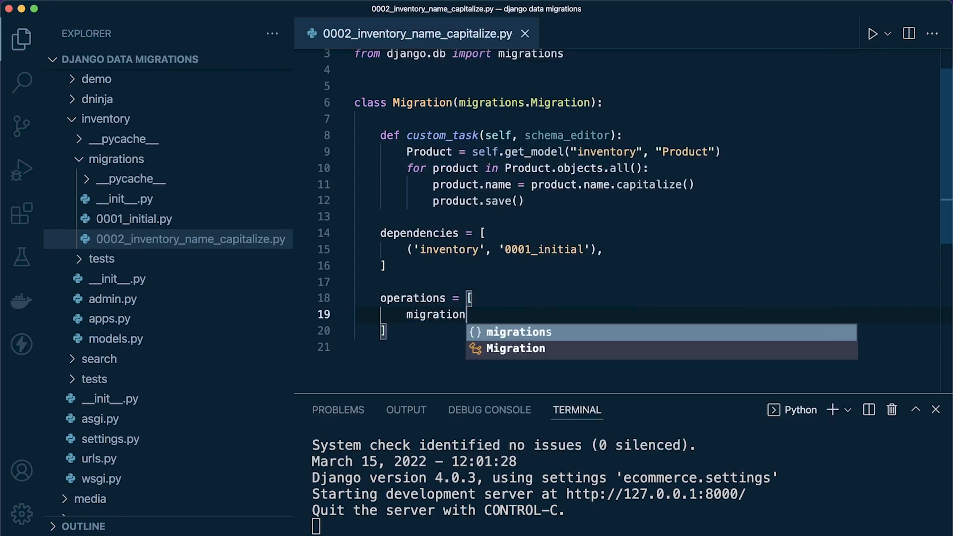
text(.RunPython)
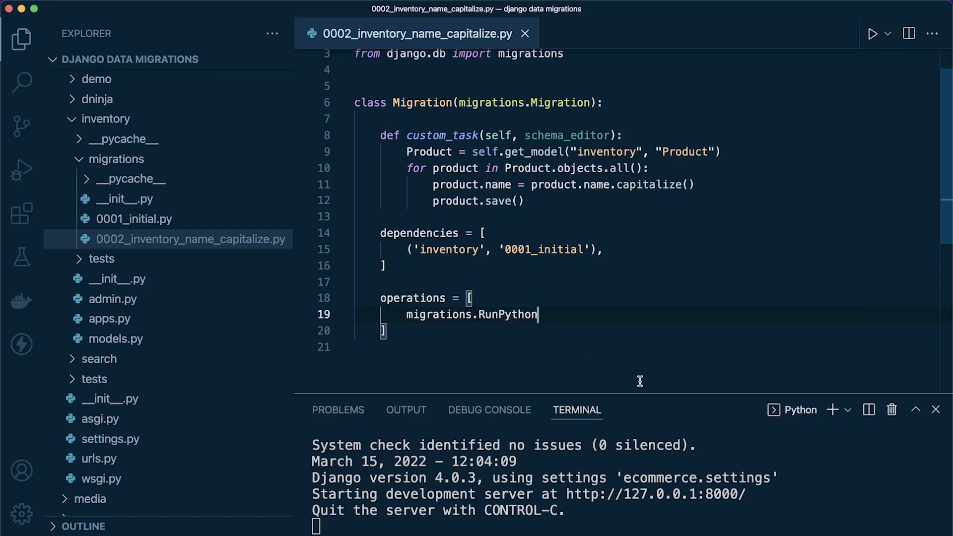
Complete the entry as migrations.RunPython(custom_task).
text(())
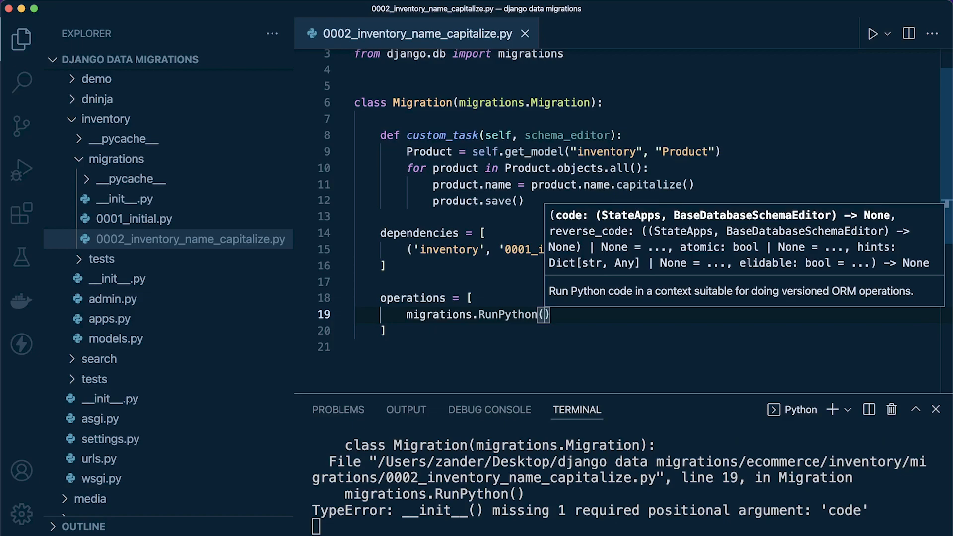
text(custom_task)
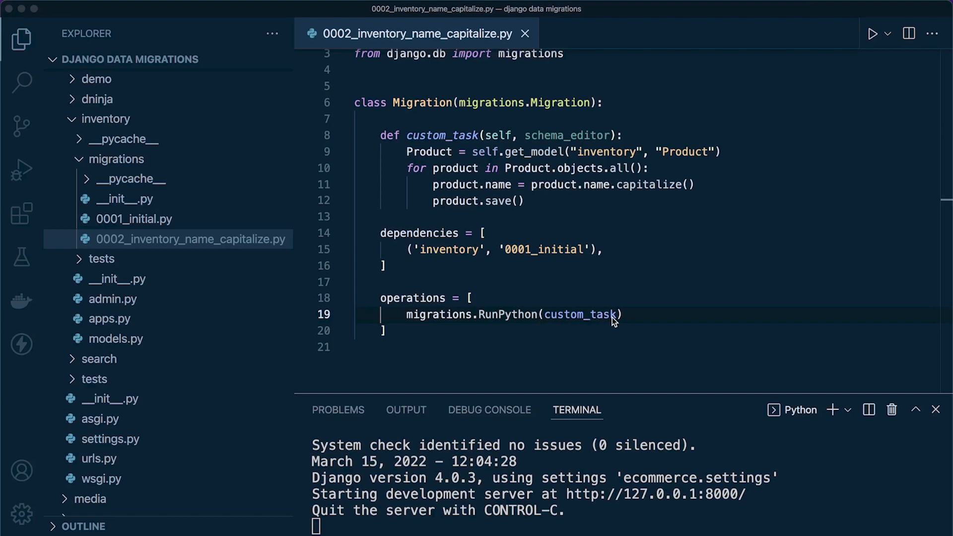
mouse_move(139, 223)
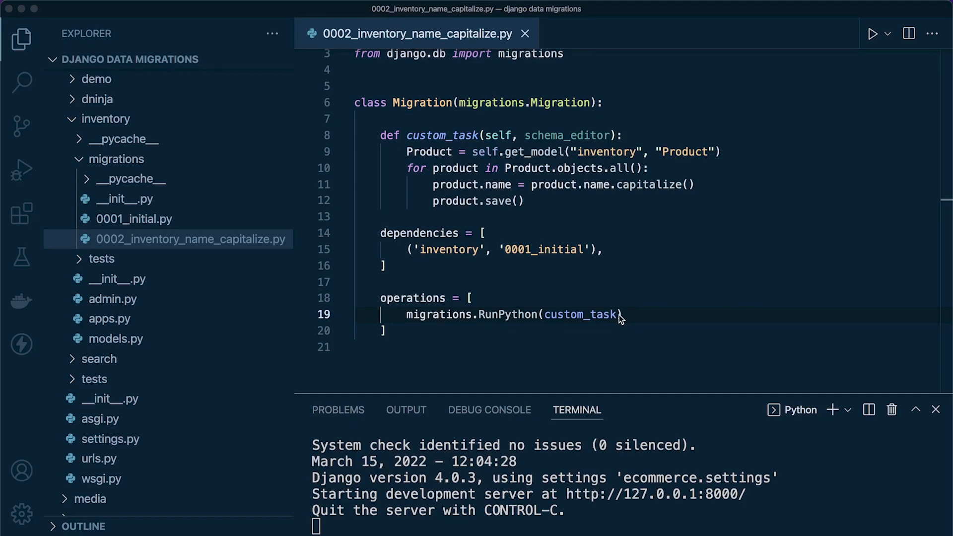
mouse_move(606, 322)
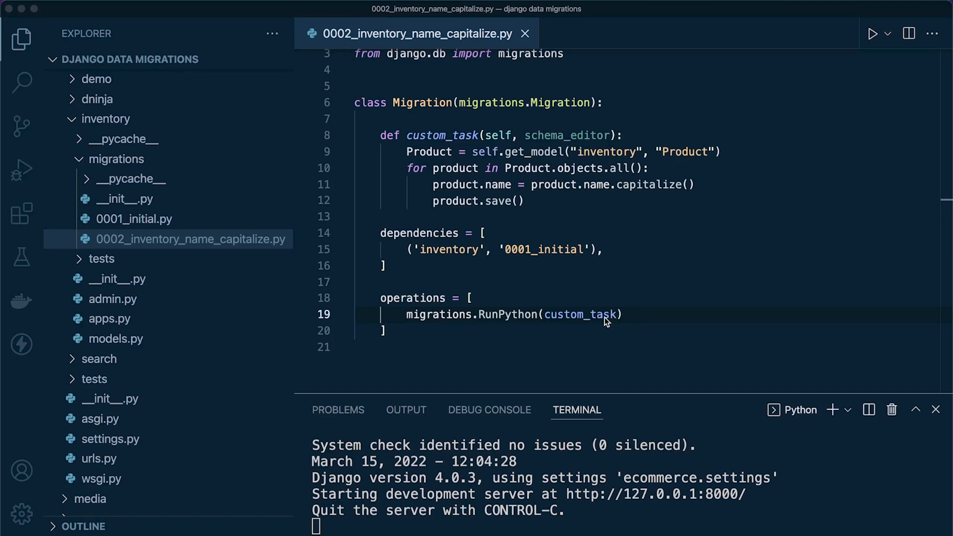
mouse_move(575, 314)
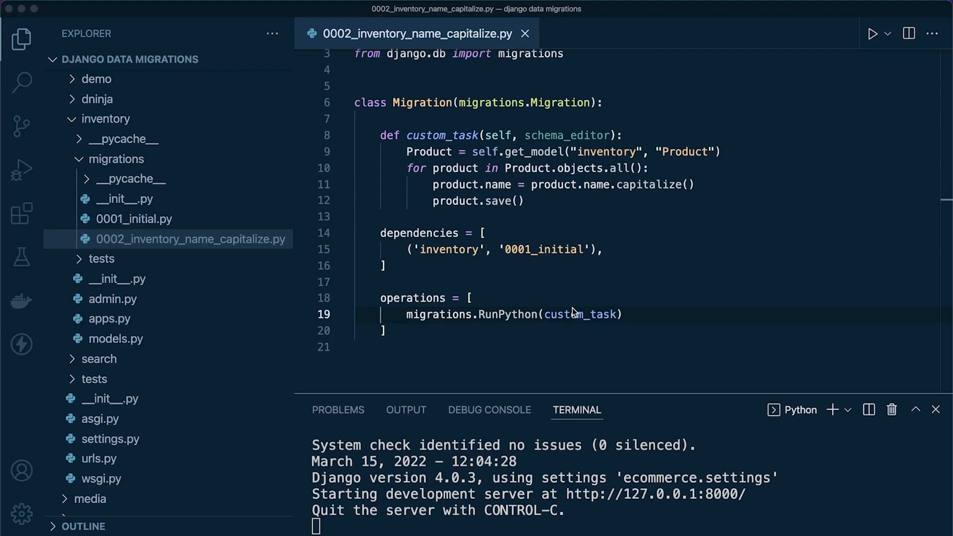
mouse_move(570, 307)
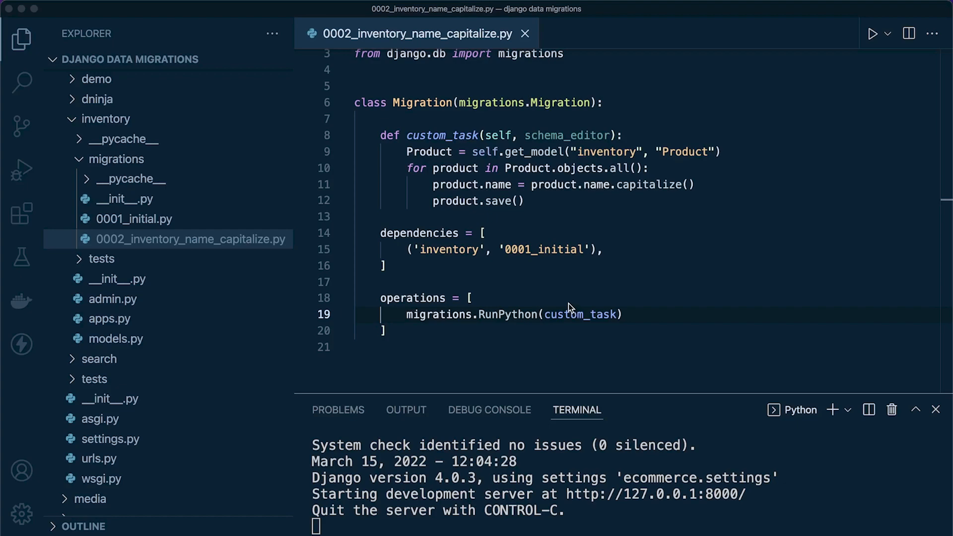
mouse_move(512, 175)
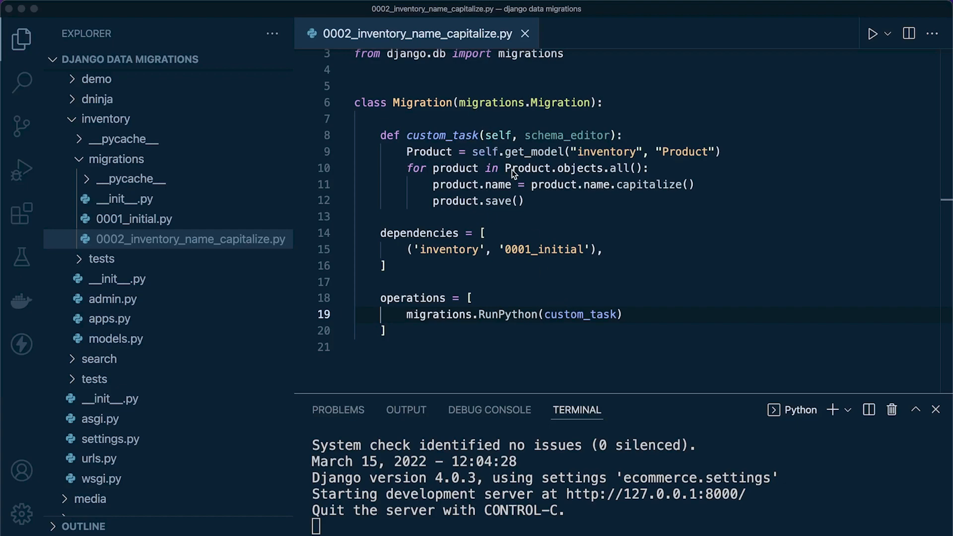
double_click(500, 135)
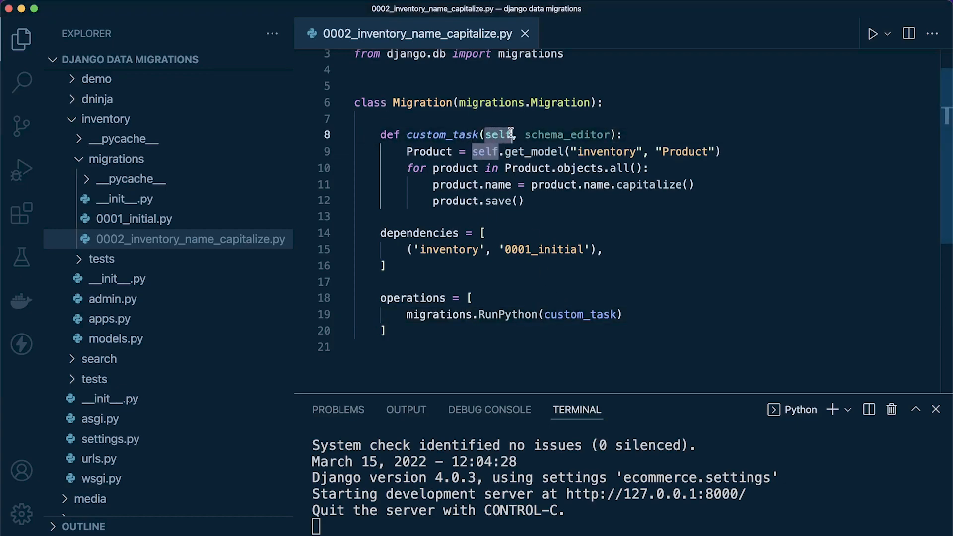
text(app)
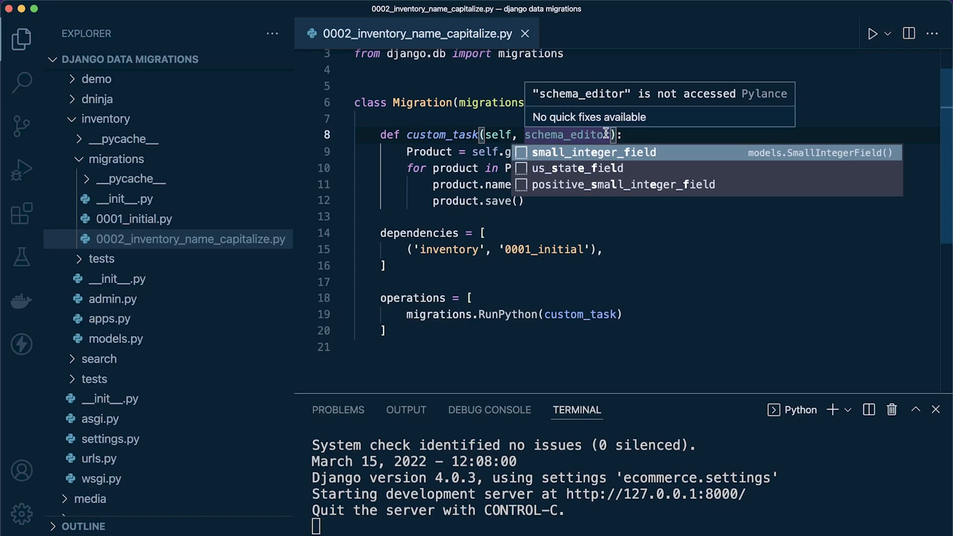
mouse_move(601, 134)
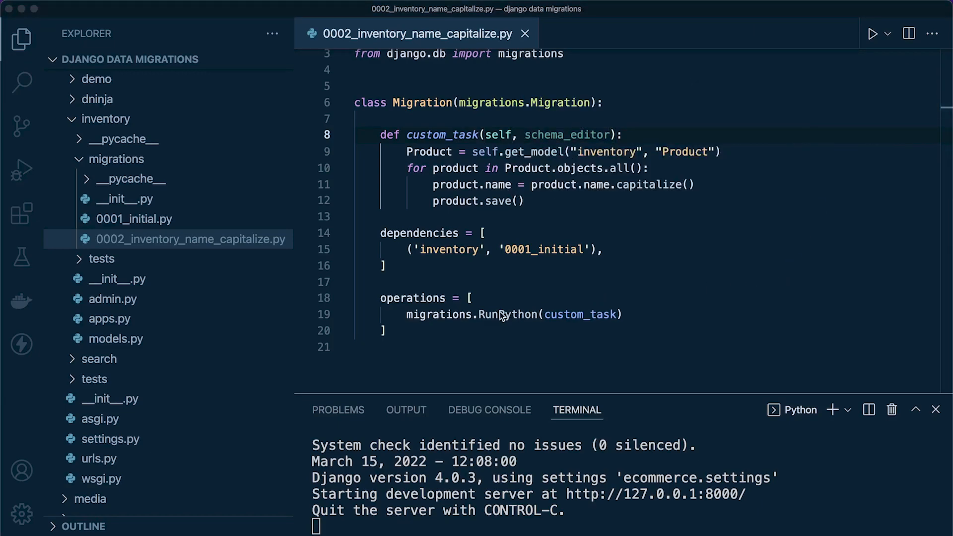
double_click(578, 315)
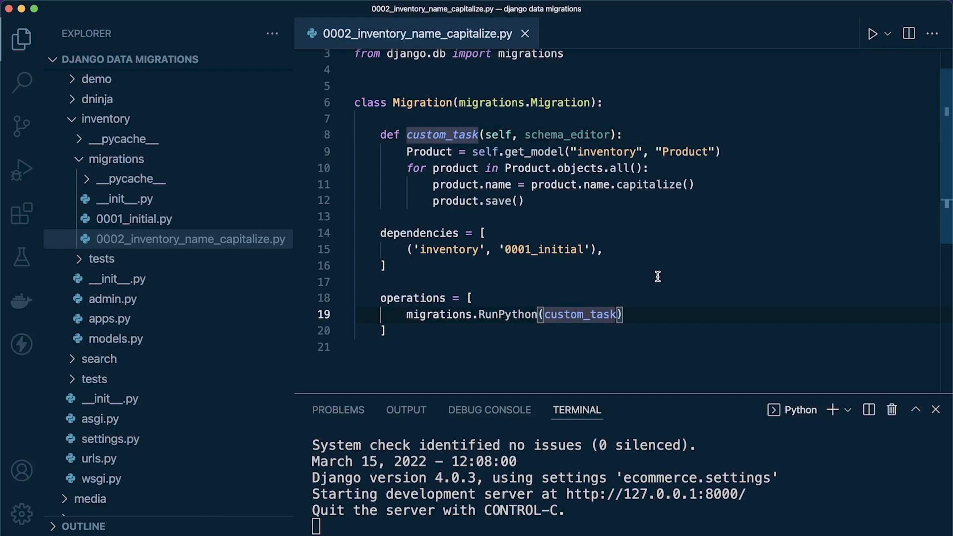
Add migrations.RunPython.noop as the reverse argument of RunPython.
text(,)
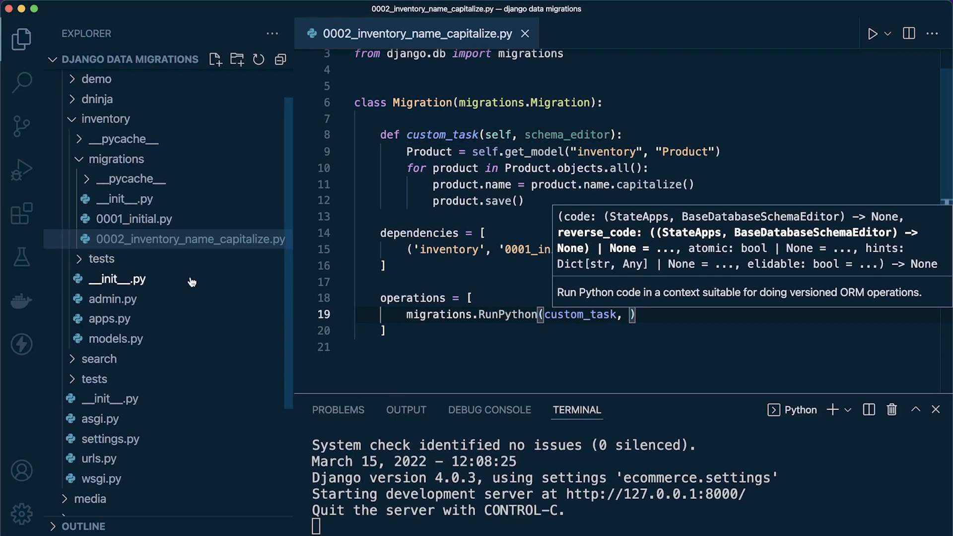
mouse_move(143, 280)
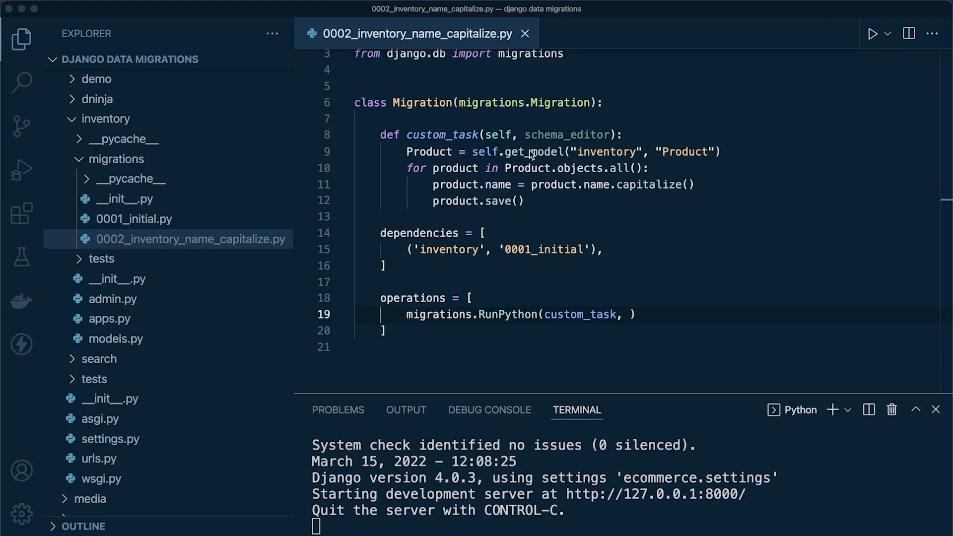
mouse_move(543, 144)
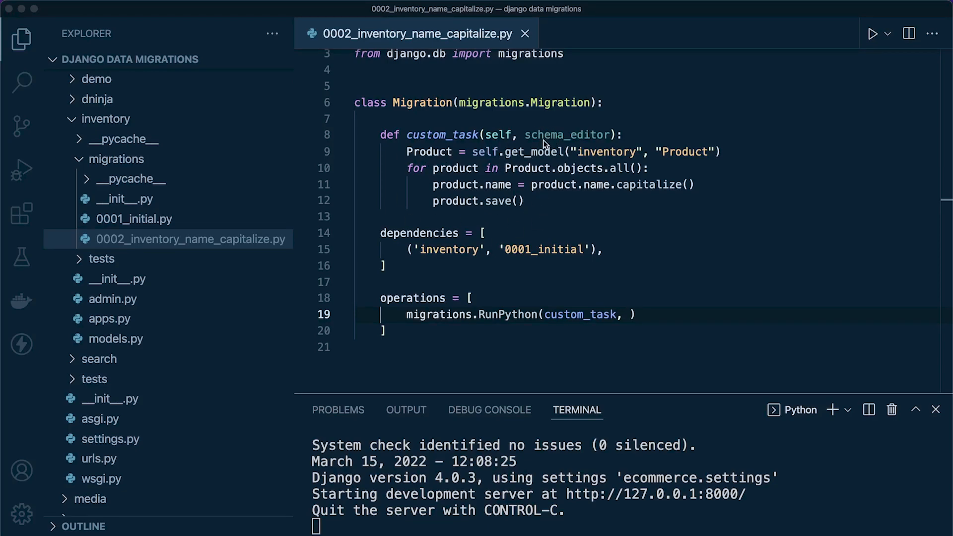
mouse_move(493, 174)
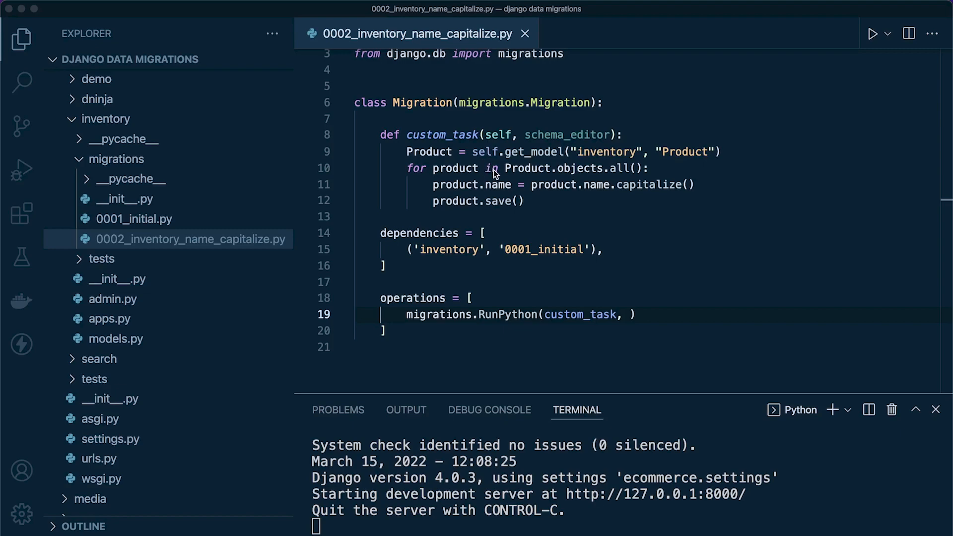
mouse_move(501, 180)
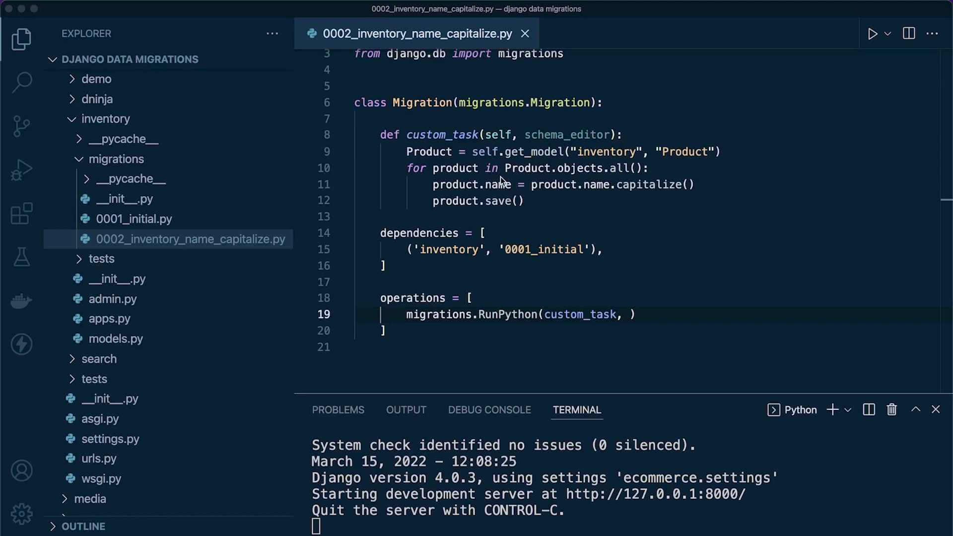
mouse_move(513, 197)
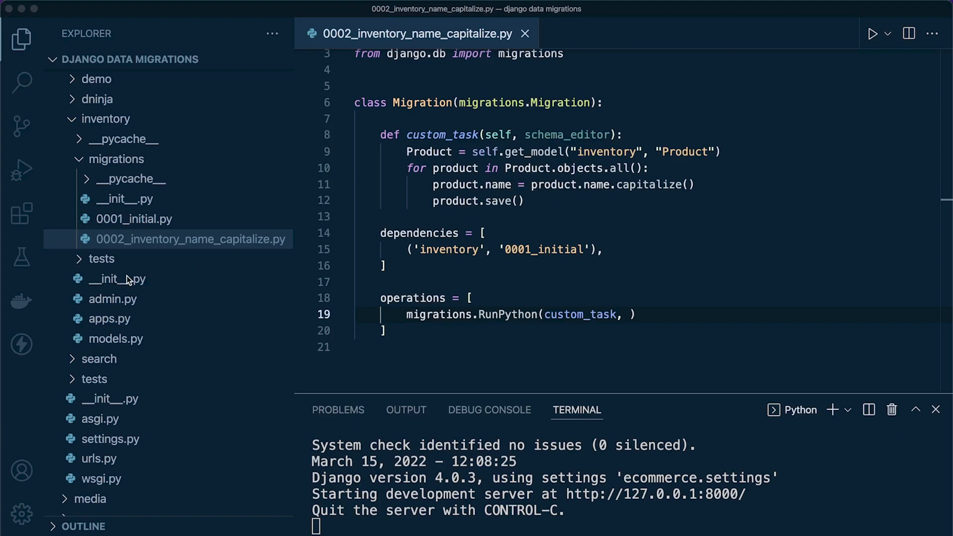
mouse_move(488, 178)
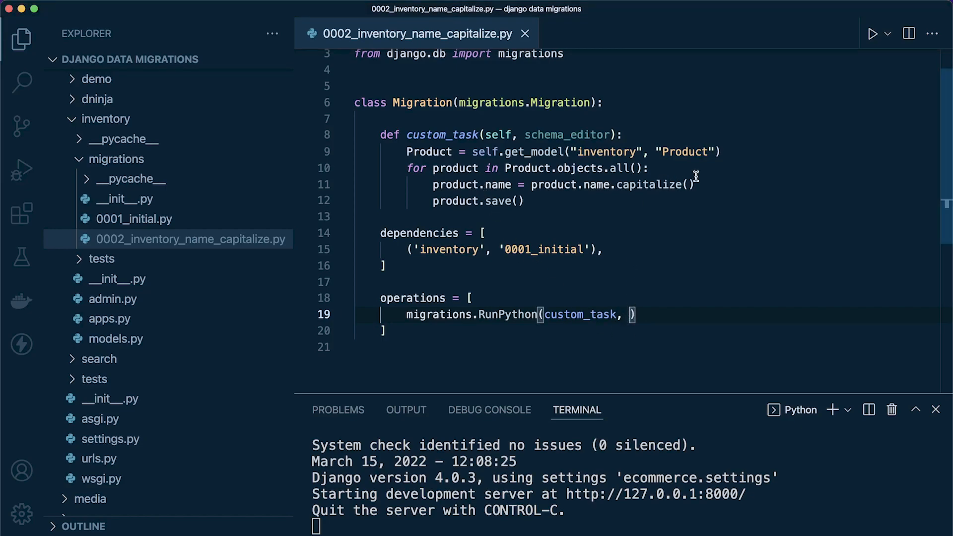
text(migrations.)
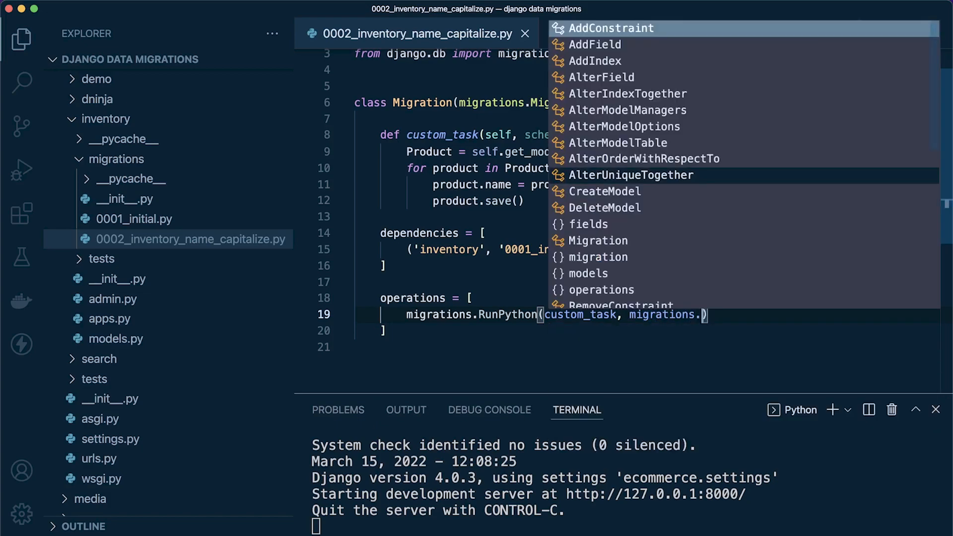
text(Run)
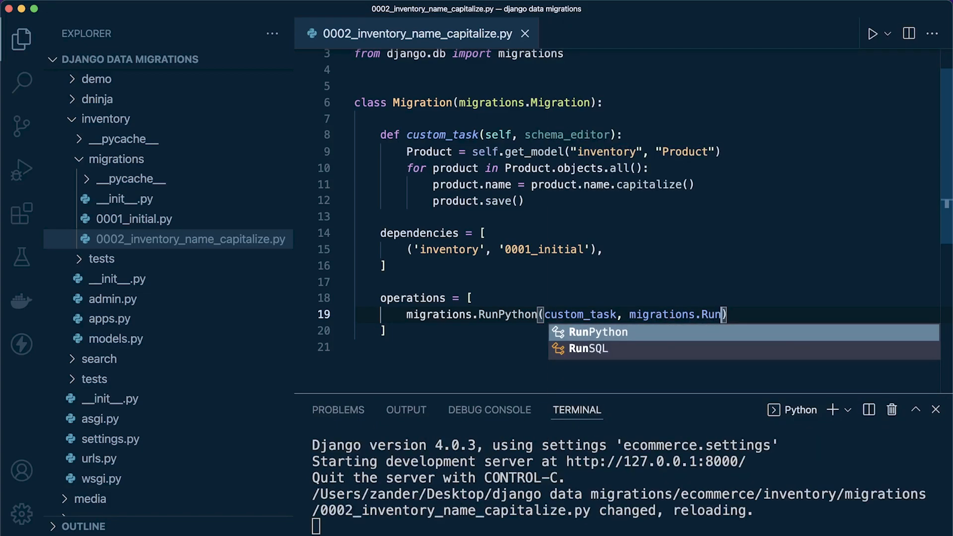
text(0)
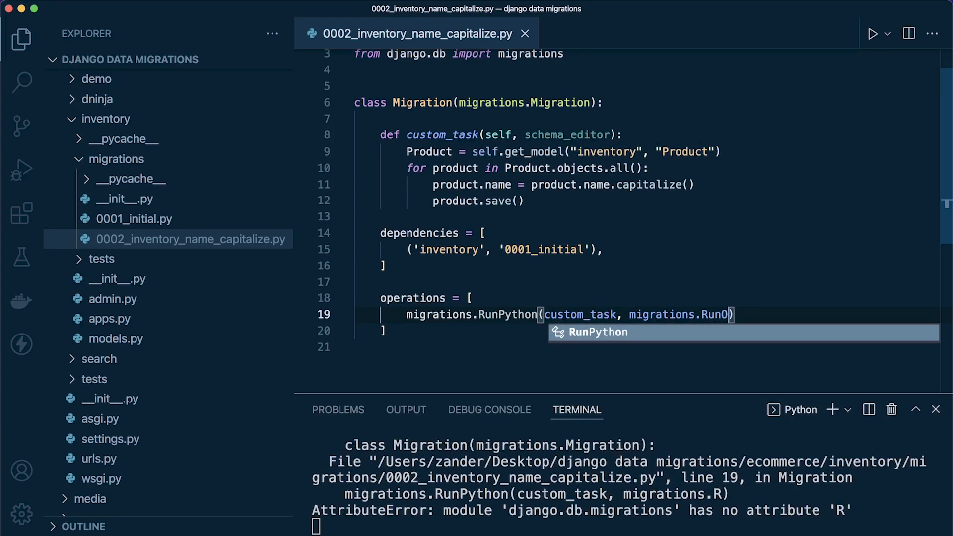
text(Python)
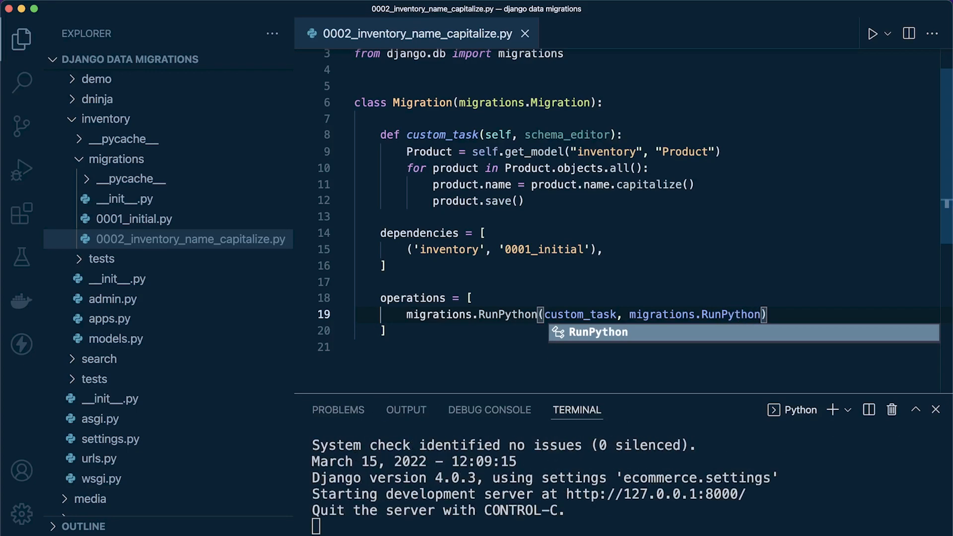
text(.noop)
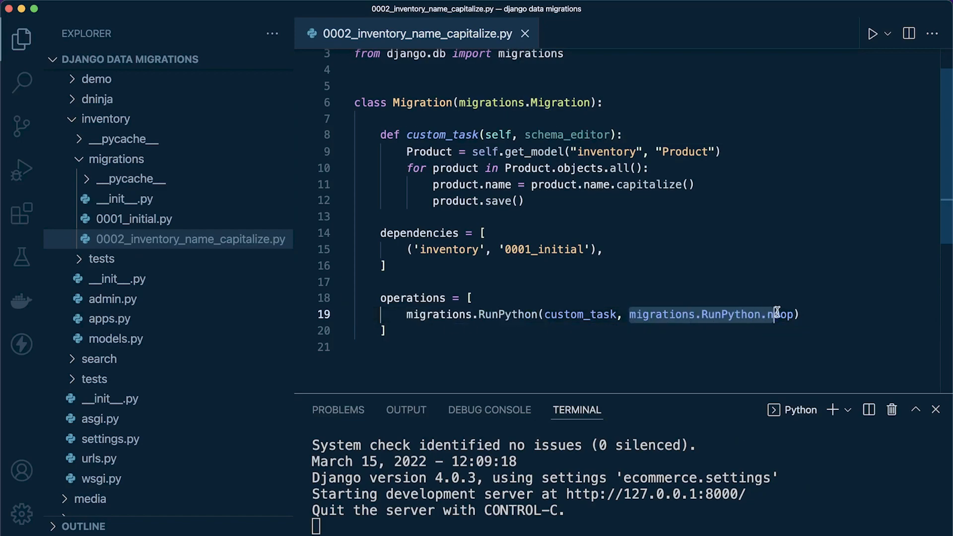
mouse_move(668, 315)
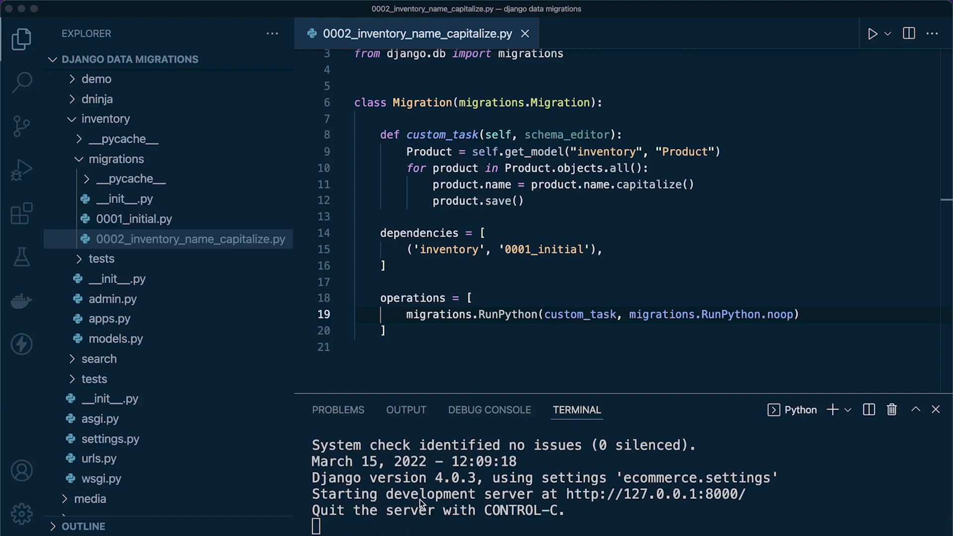
Stop runserver and run python3 manage.py migrate in the terminal.
key(ctrl+c)
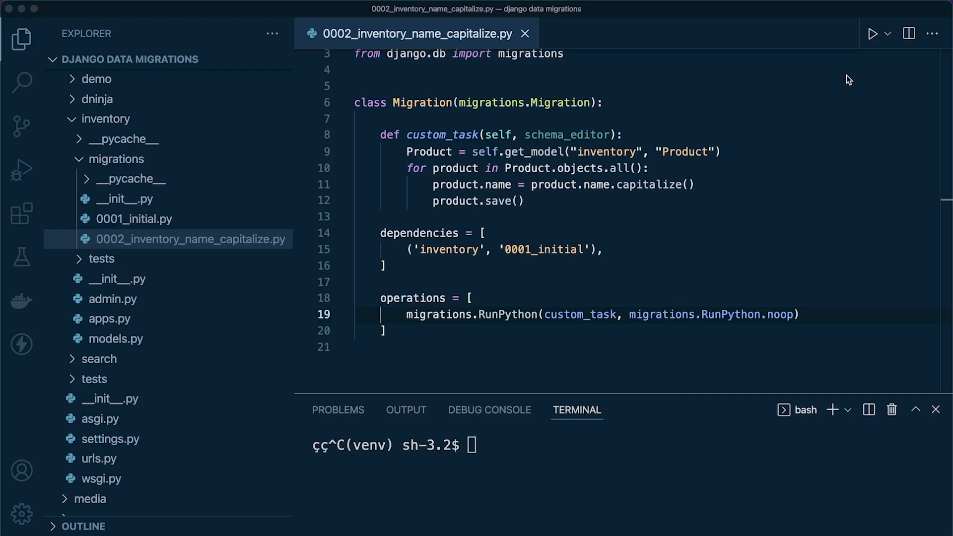
mouse_move(624, 433)
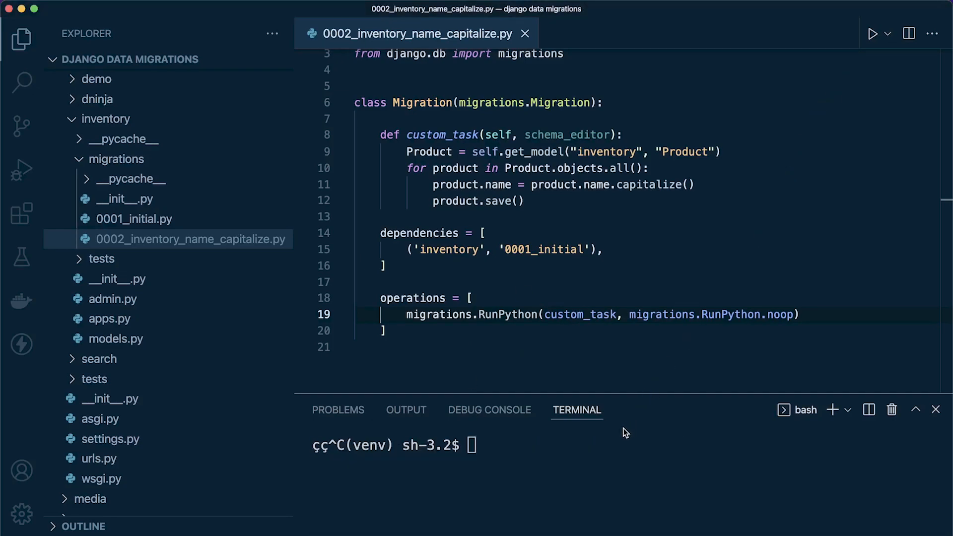
text(python3 manage.py migrate)
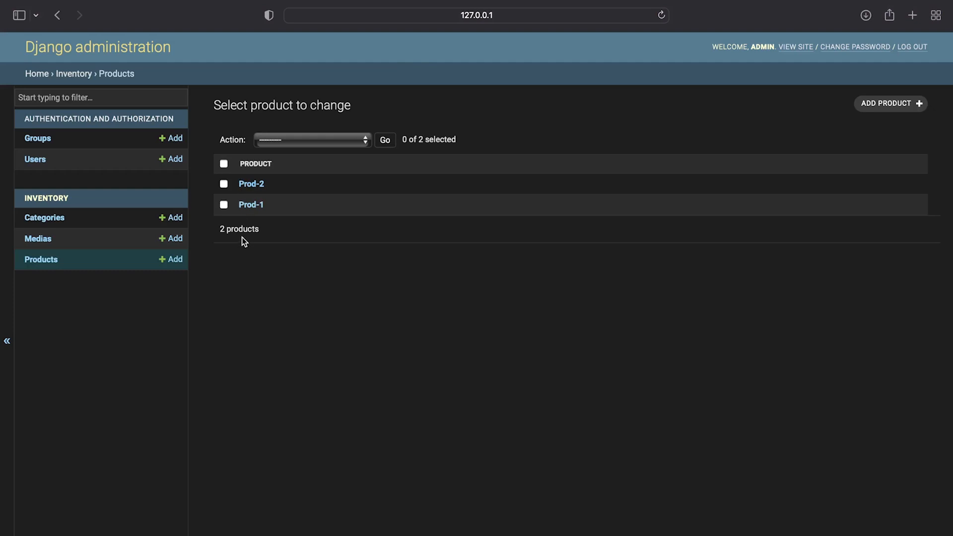
mouse_move(288, 226)
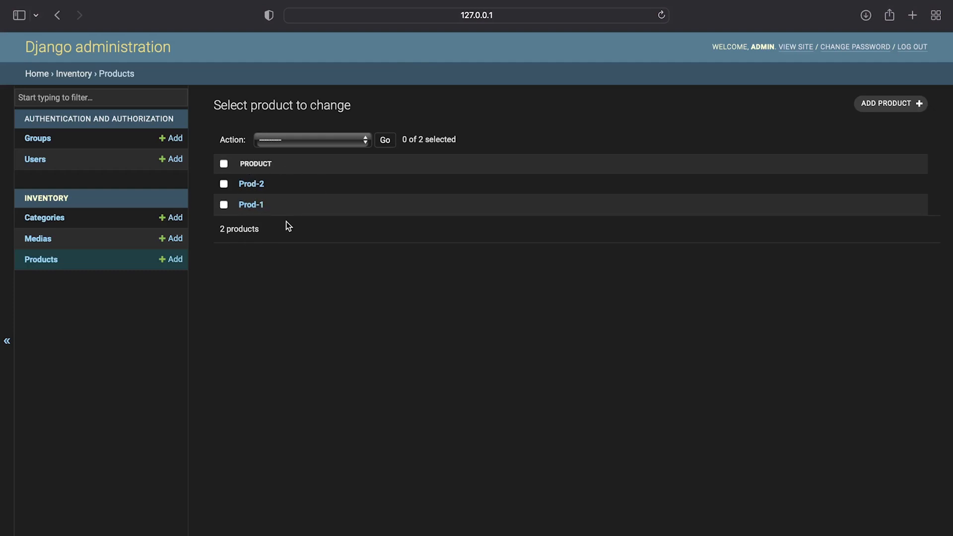
mouse_move(243, 217)
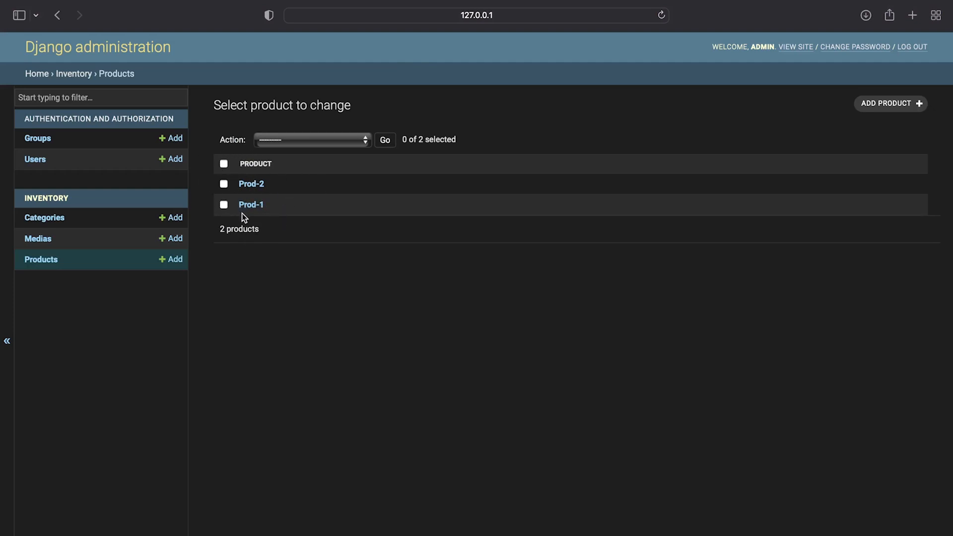